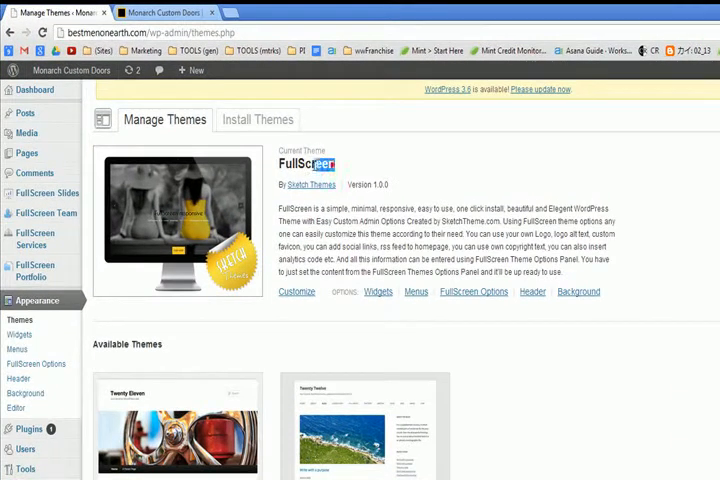
Step: Open FullScreen Options to show the logo type, logo image and favicon settings
{"action": "double_click", "coordinate": [307, 163]}
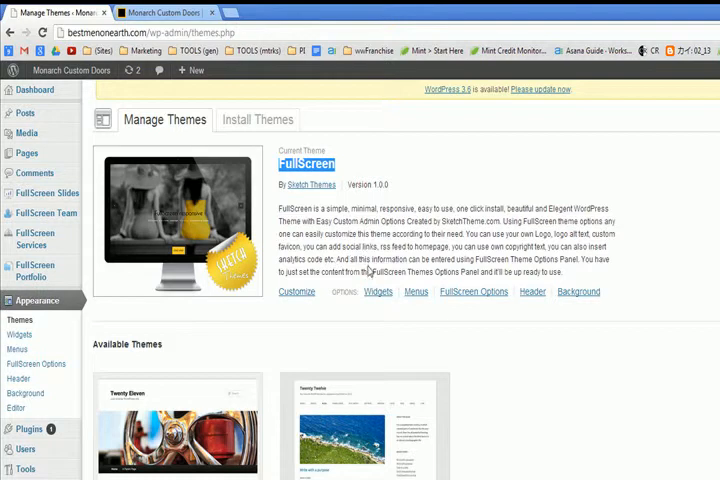
{"action": "mouse_move", "coordinate": [365, 268]}
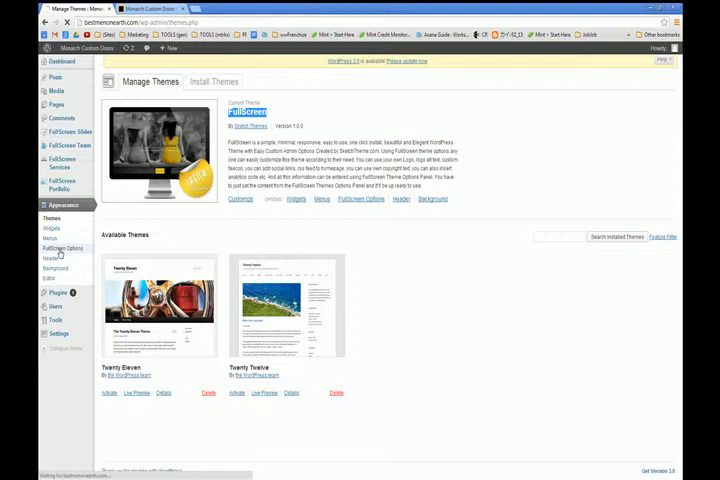
{"action": "left_click", "coordinate": [63, 248]}
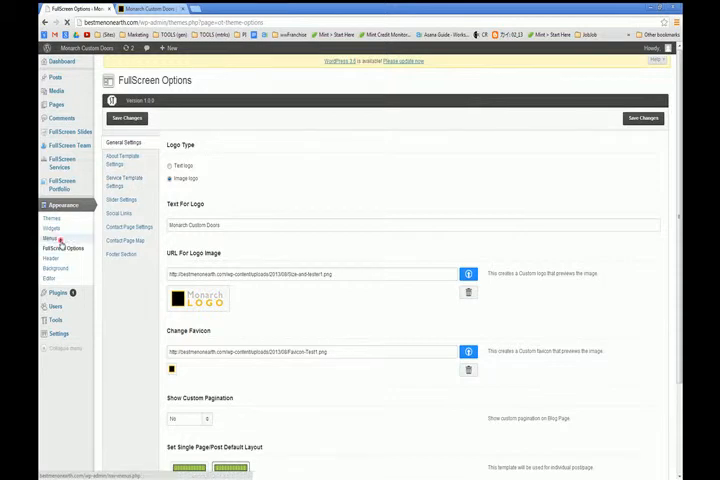
Step: Review the Main Structure menu items: About Us, Portfolio, Services, Contact and Blog
{"action": "left_click", "coordinate": [51, 238]}
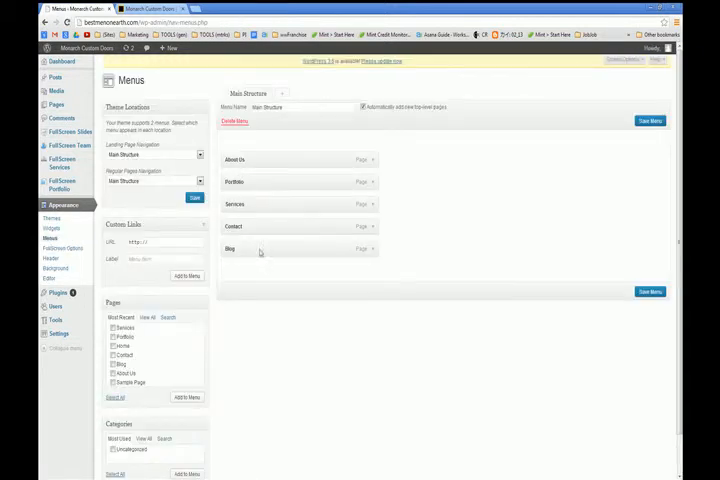
{"action": "scroll", "scroll_direction": "down", "scroll_amount": 3}
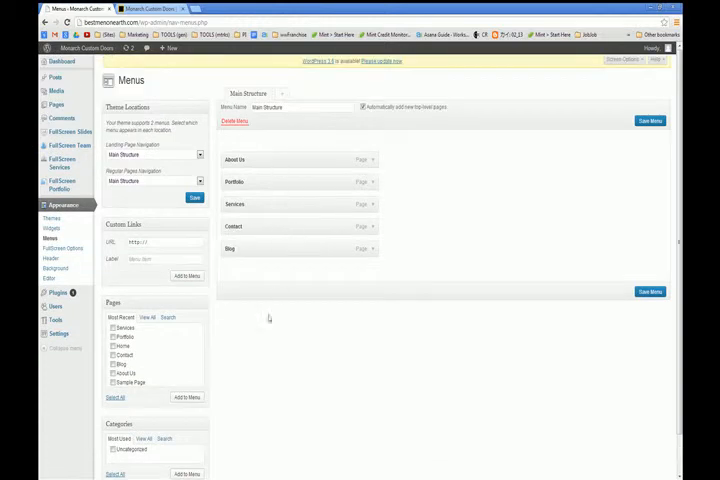
{"action": "scroll", "scroll_direction": "down", "scroll_amount": 3}
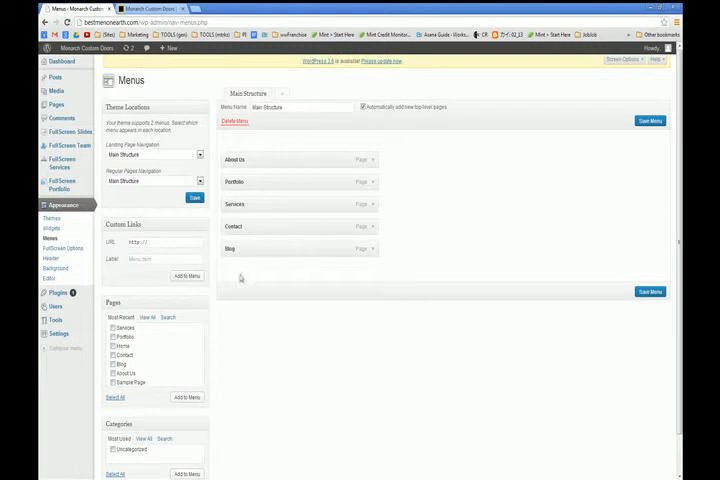
{"action": "mouse_move", "coordinate": [330, 277]}
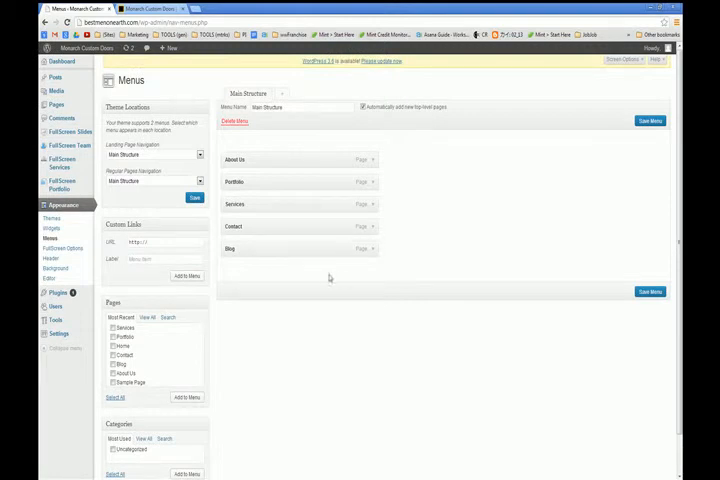
{"action": "mouse_move", "coordinate": [238, 182]}
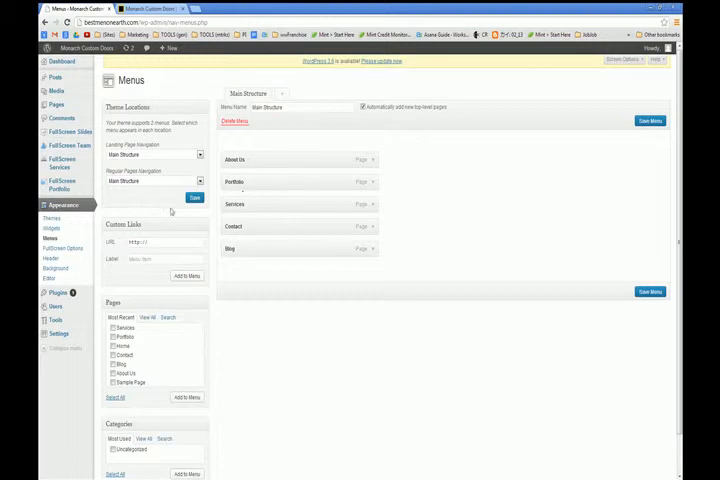
{"action": "mouse_move", "coordinate": [263, 243]}
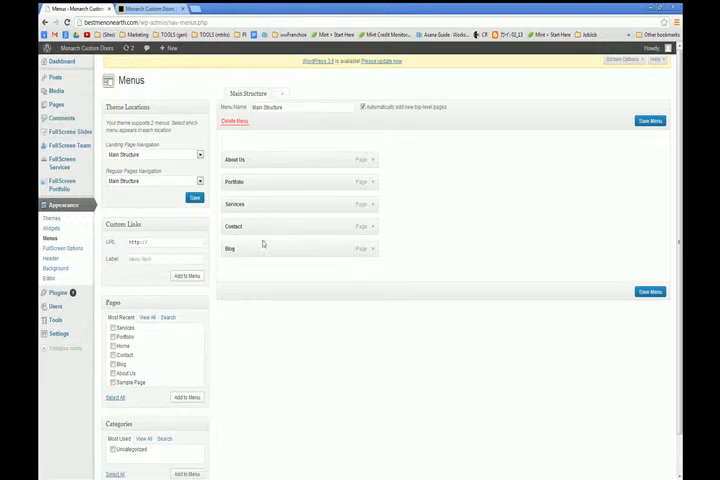
{"action": "mouse_move", "coordinate": [360, 221]}
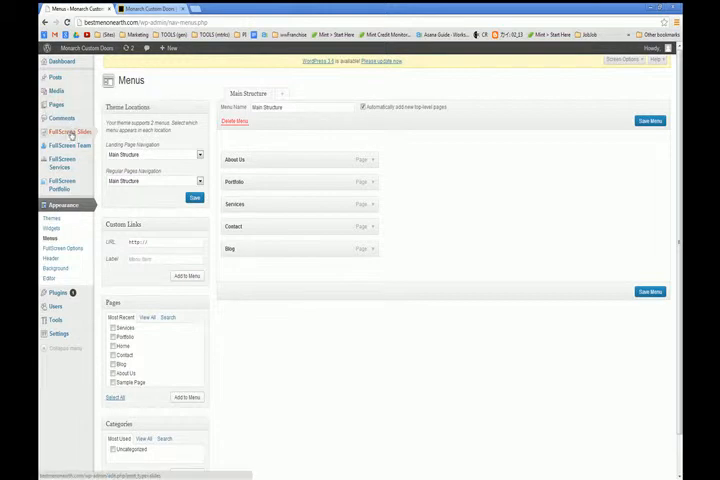
{"action": "mouse_move", "coordinate": [57, 104]}
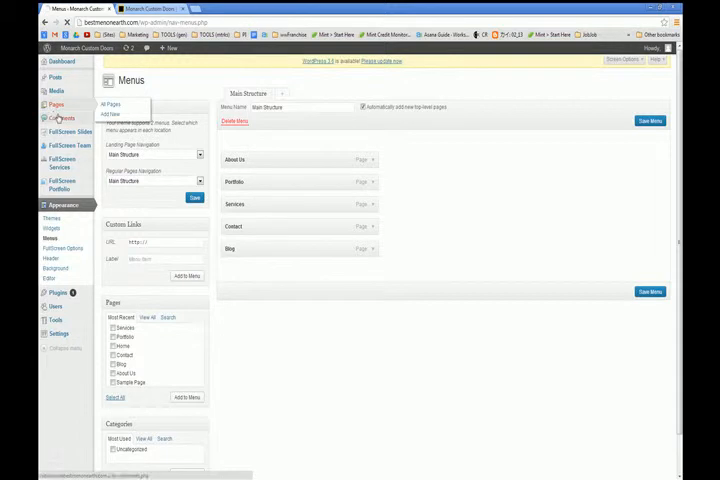
Step: List all pages: About Us, Blog, Contact, Home, Portfolio, Sample Page and Services
{"action": "left_click", "coordinate": [56, 104]}
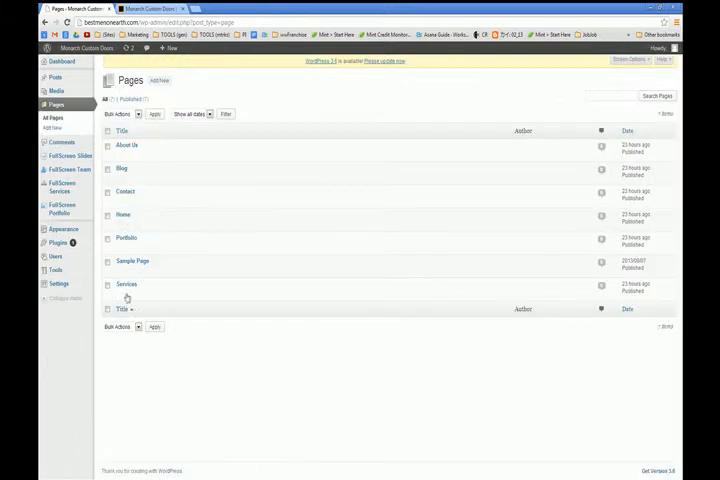
{"action": "mouse_move", "coordinate": [133, 260]}
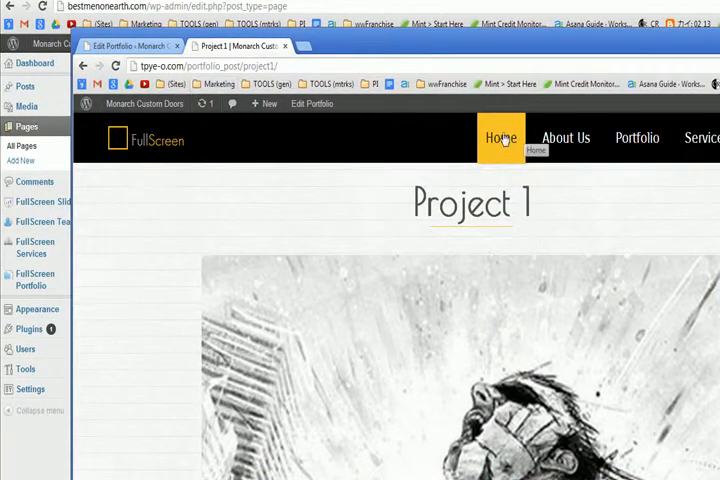
Step: View the demo homepage's 'FullScreen responsive' hero slider and tagline
{"action": "left_click", "coordinate": [500, 138]}
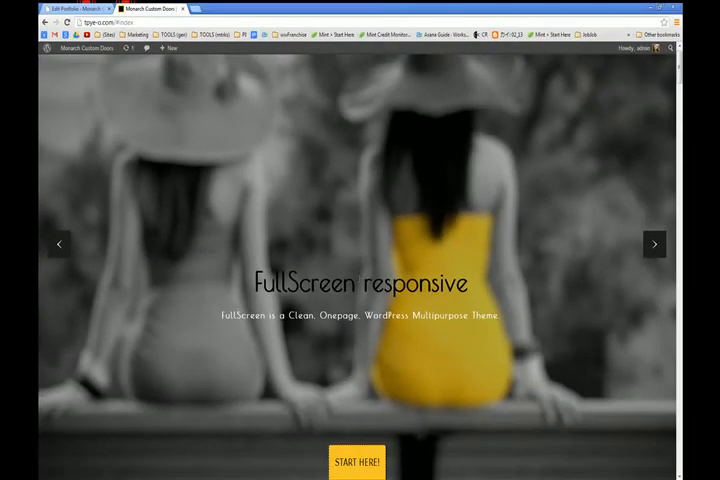
{"action": "scroll", "scroll_direction": "down", "scroll_amount": 3}
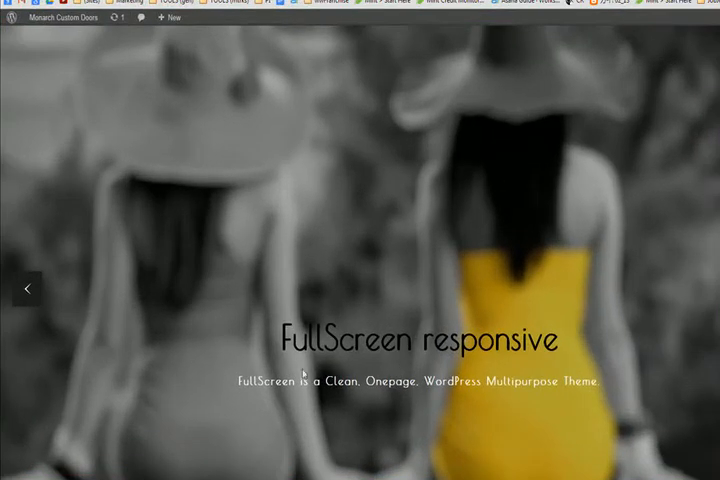
{"action": "mouse_move", "coordinate": [614, 388]}
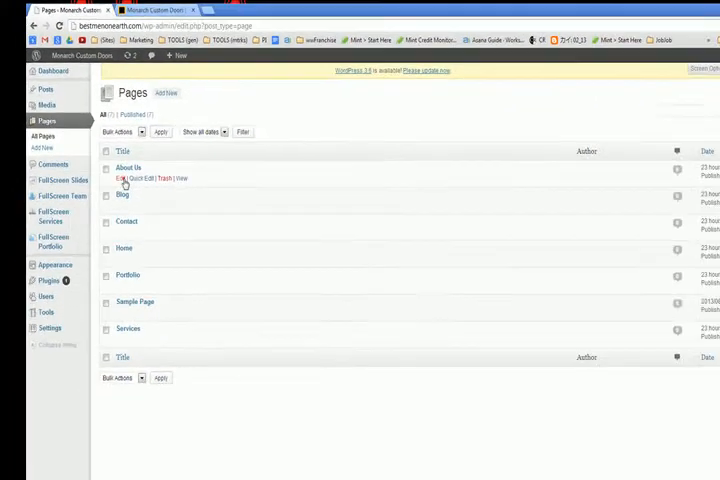
{"action": "left_click", "coordinate": [110, 178]}
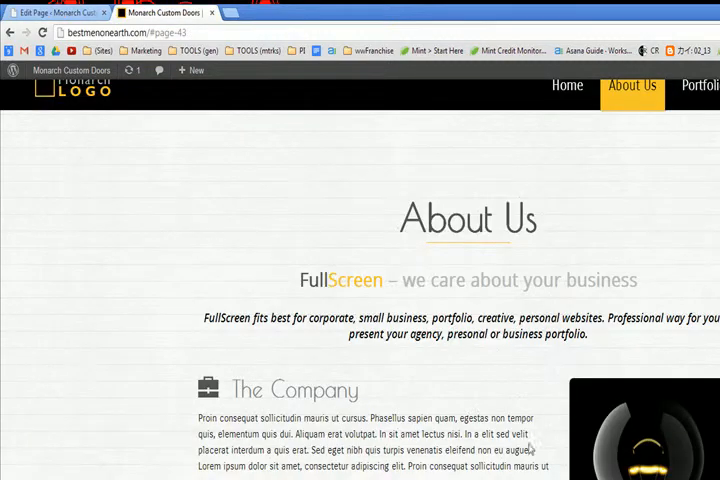
{"action": "scroll", "scroll_direction": "down", "scroll_amount": 3}
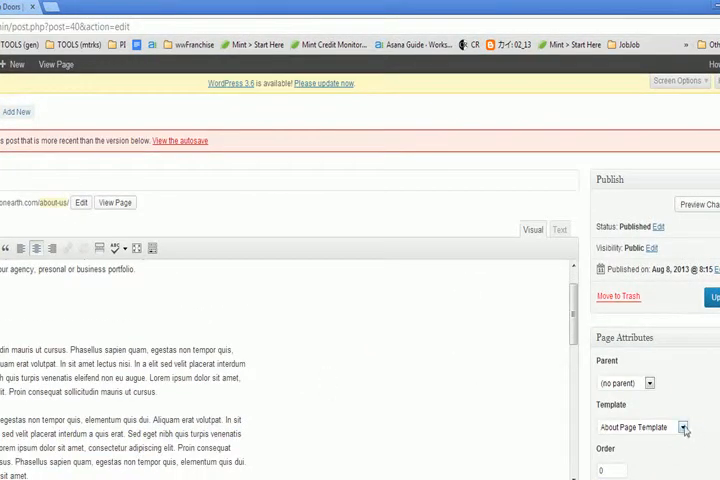
{"action": "left_click", "coordinate": [684, 428]}
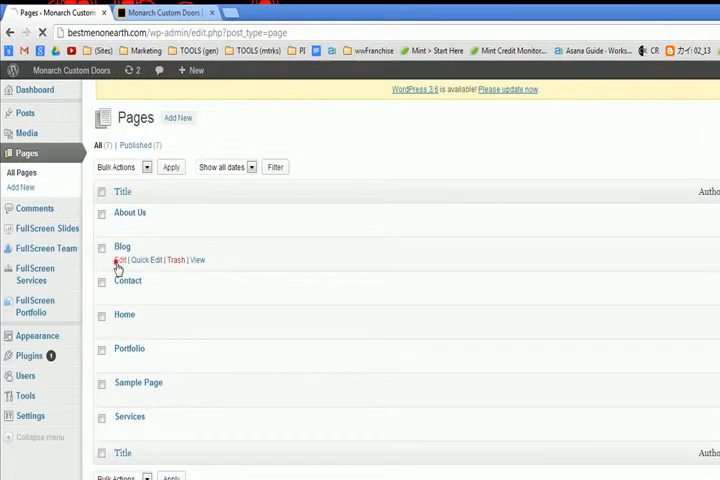
{"action": "left_click", "coordinate": [118, 260]}
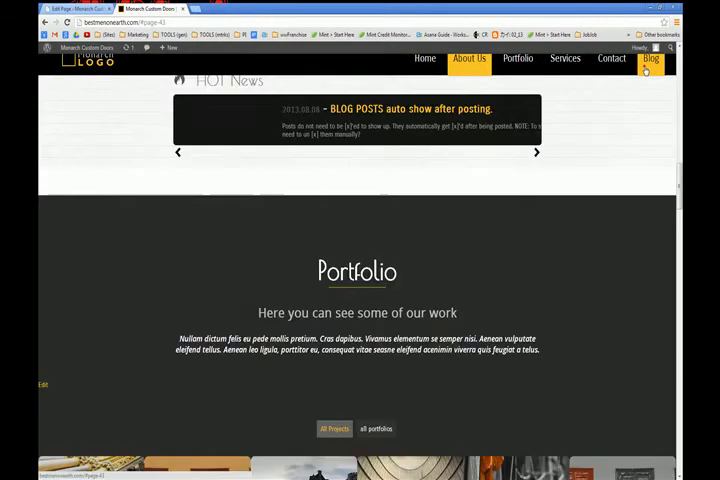
{"action": "left_click", "coordinate": [651, 58]}
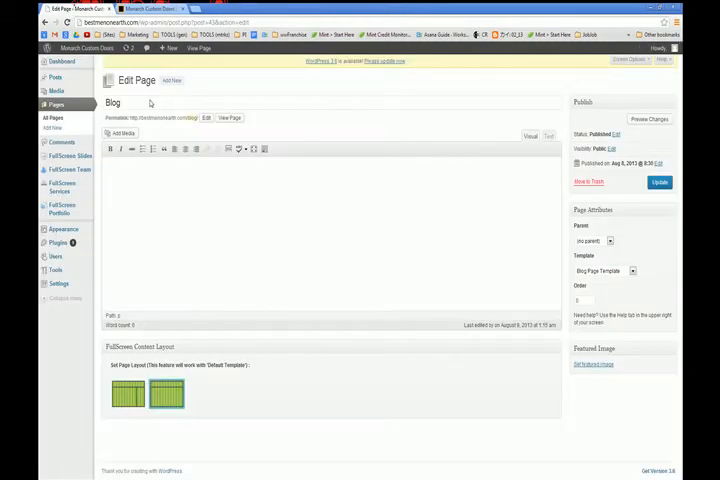
{"action": "left_click", "coordinate": [604, 271]}
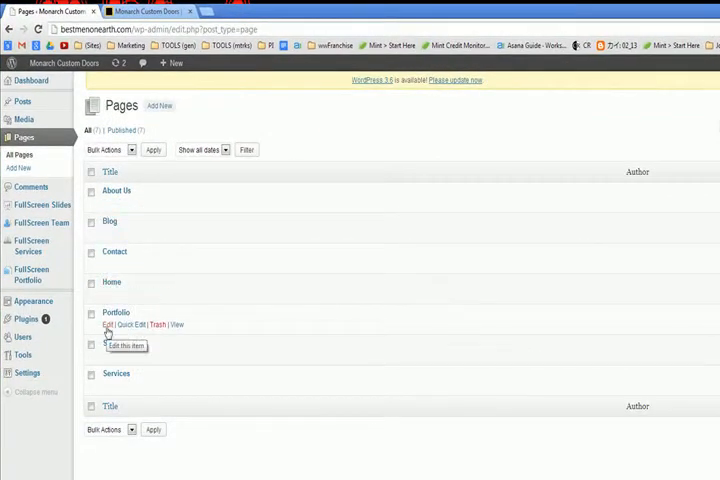
Step: Open the Portfolio page editor and compare its text with the live Portfolio section
{"action": "left_click", "coordinate": [107, 324]}
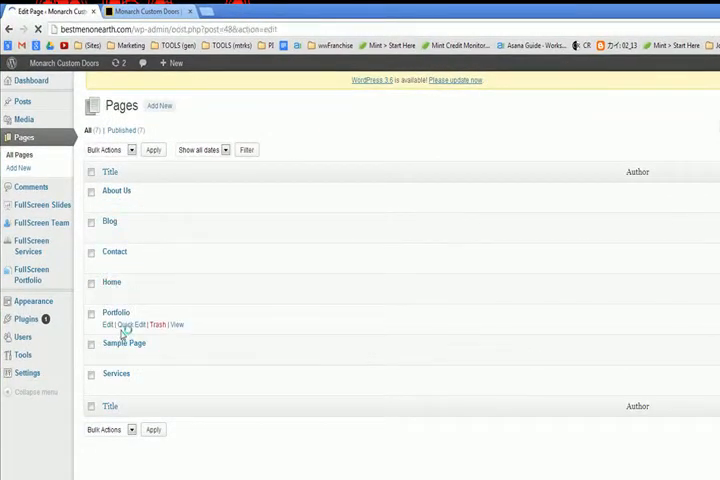
{"action": "left_click", "coordinate": [108, 324]}
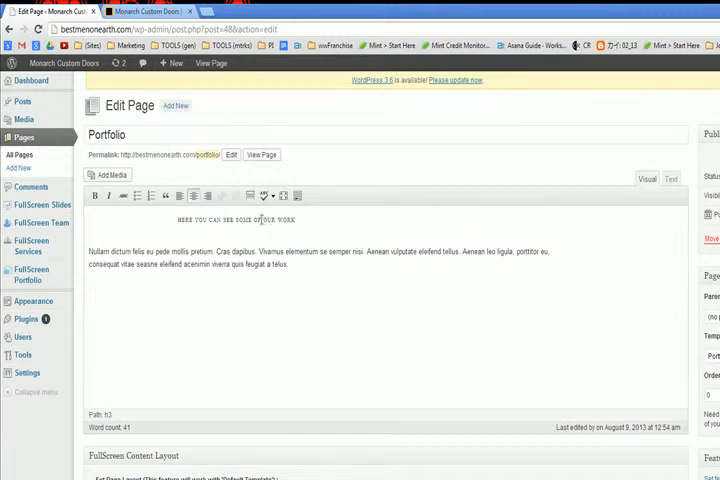
{"action": "left_click", "coordinate": [150, 11]}
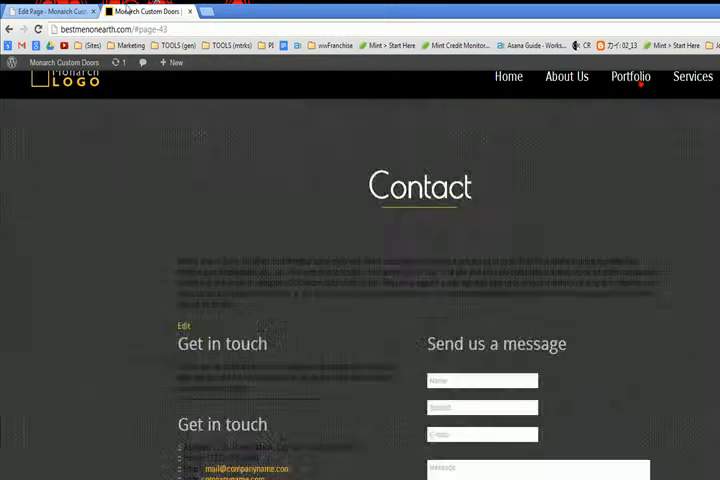
{"action": "left_click", "coordinate": [630, 76]}
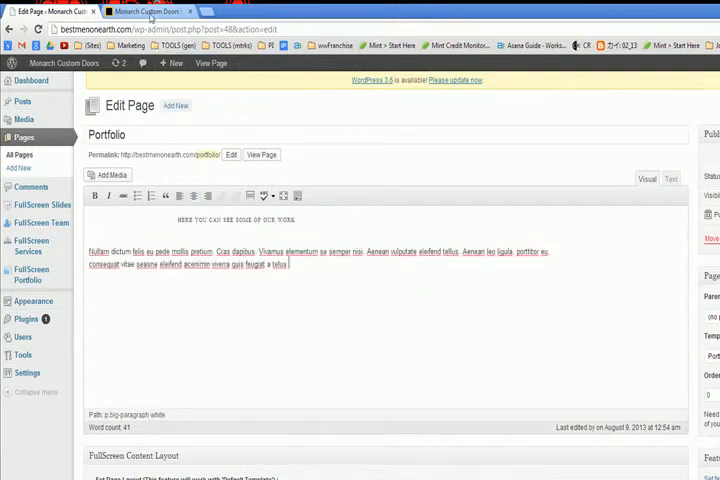
{"action": "left_click", "coordinate": [145, 11]}
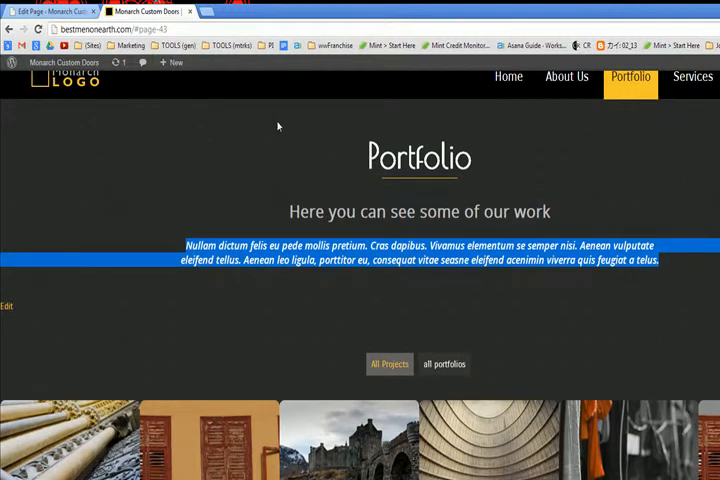
{"action": "scroll", "scroll_direction": "down", "scroll_amount": 3}
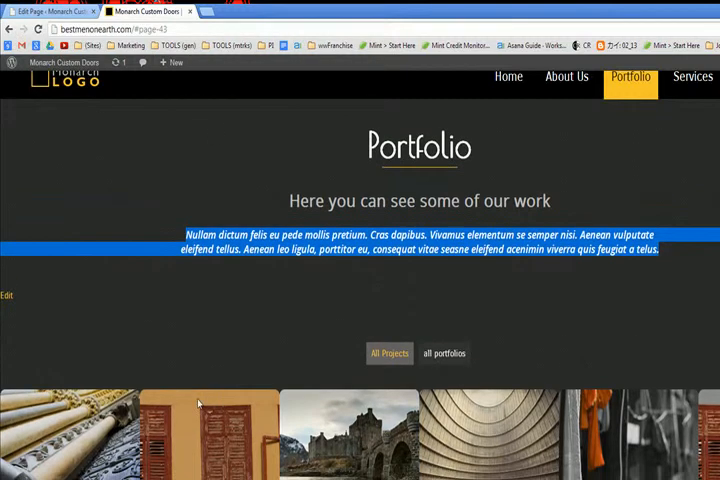
{"action": "scroll", "scroll_direction": "down", "scroll_amount": 3}
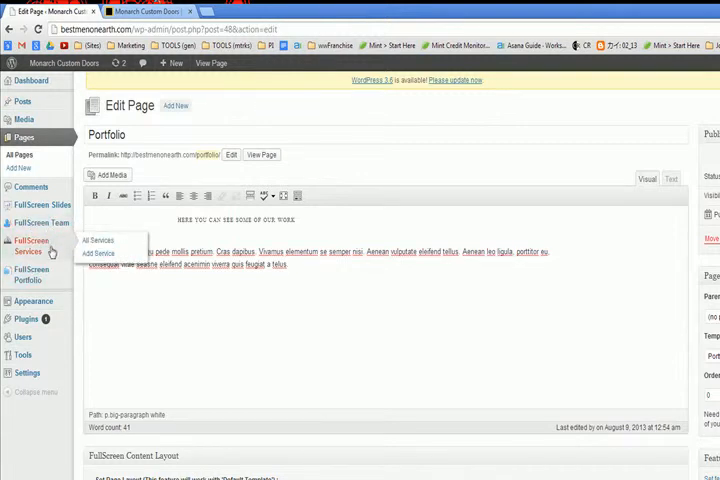
{"action": "mouse_move", "coordinate": [30, 274]}
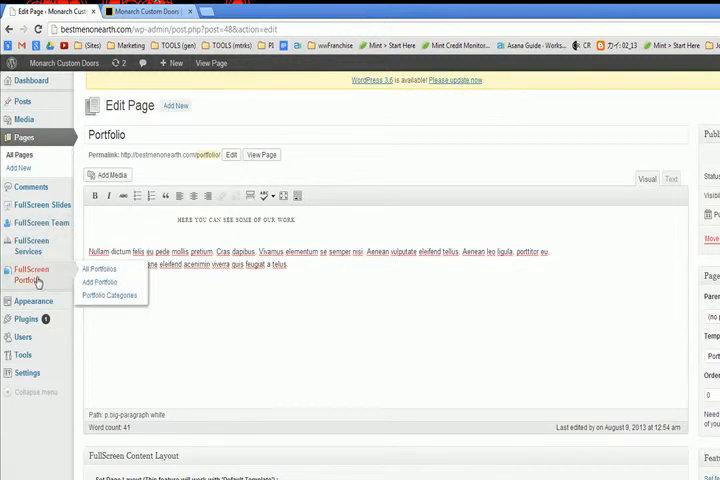
Step: Browse All Portfolios, listing Projects 1–12 with Project 5 as a draft
{"action": "left_click", "coordinate": [97, 269]}
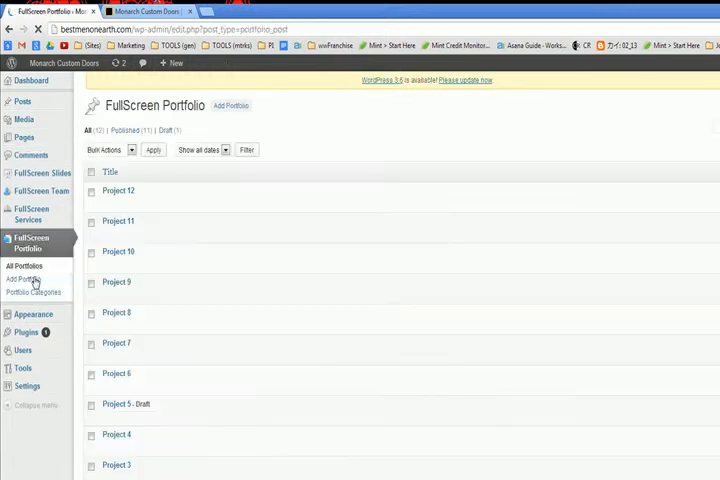
{"action": "scroll", "scroll_direction": "down", "scroll_amount": 3}
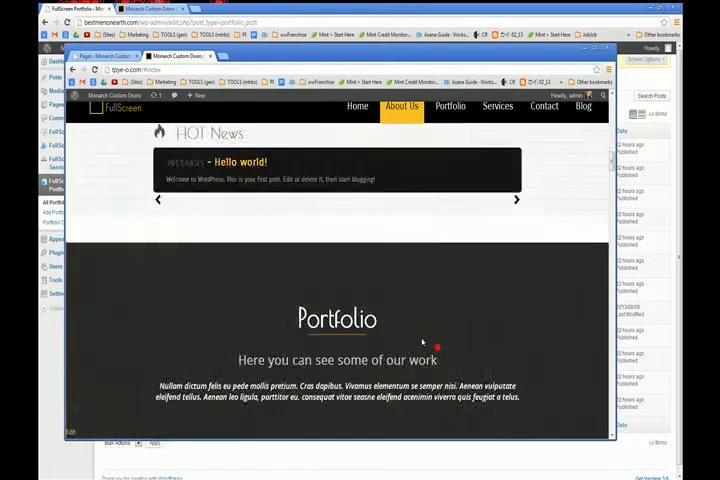
{"action": "left_click", "coordinate": [449, 106]}
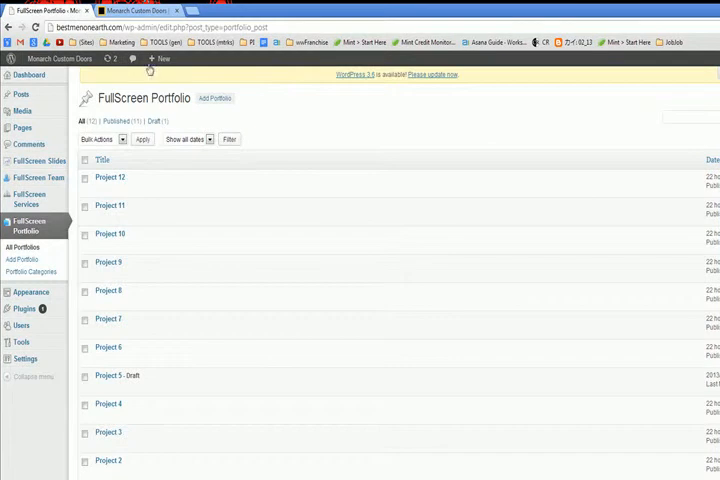
{"action": "mouse_move", "coordinate": [108, 205]}
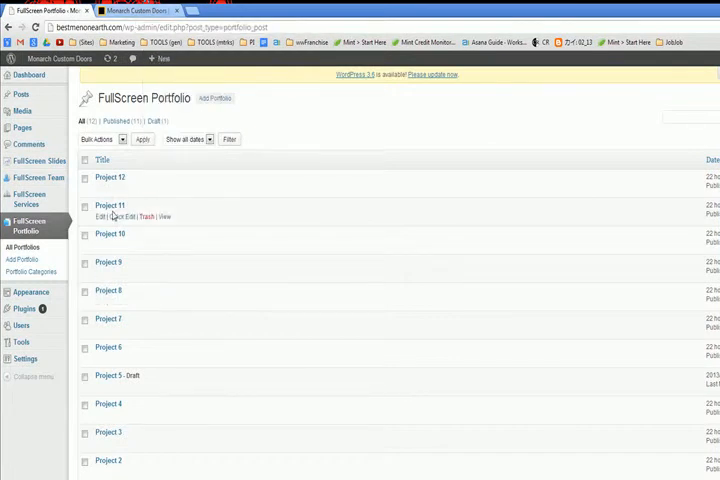
{"action": "mouse_move", "coordinate": [120, 449]}
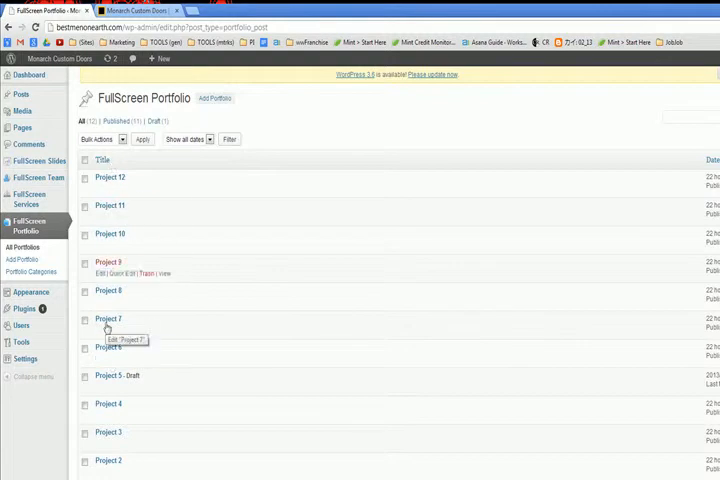
{"action": "mouse_move", "coordinate": [100, 427]}
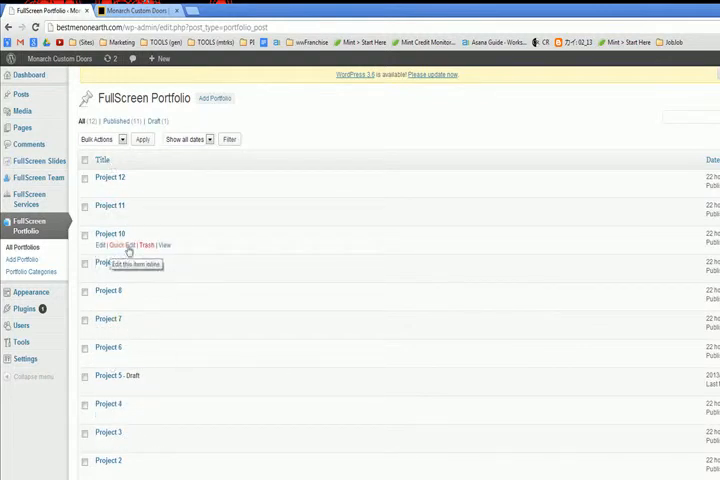
{"action": "mouse_move", "coordinate": [118, 432]}
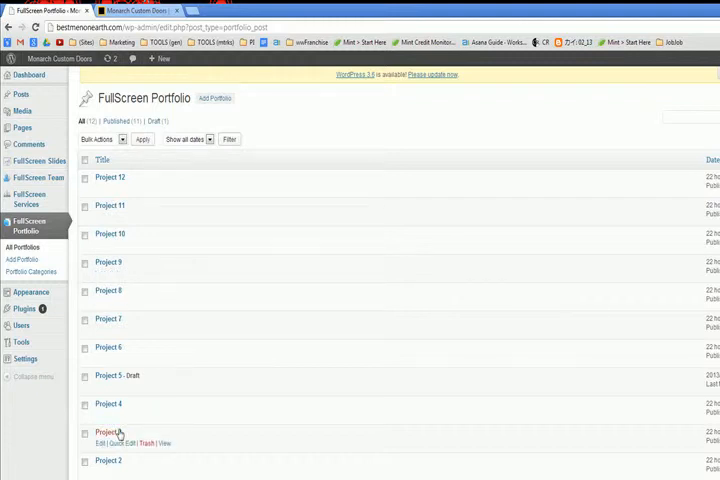
{"action": "mouse_move", "coordinate": [72, 237]}
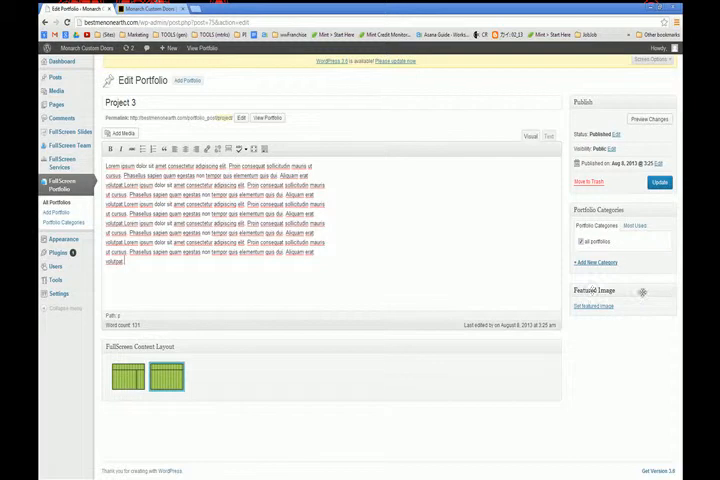
Step: Upload the seated-woman picture 104 and select it as Project 3's featured image
{"action": "left_click", "coordinate": [592, 306]}
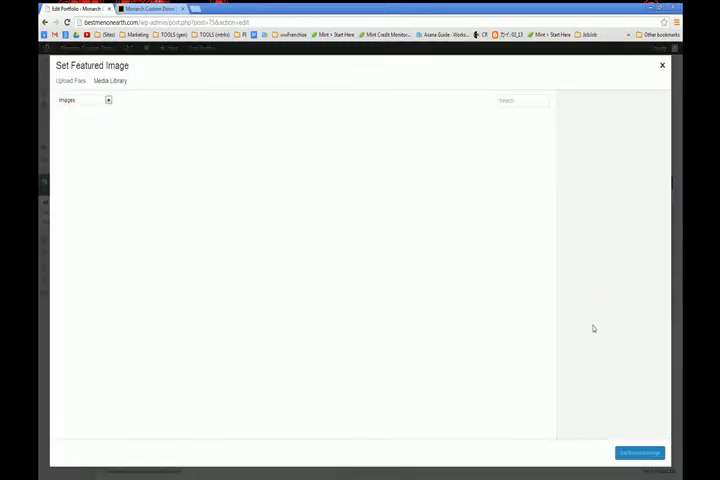
{"action": "left_click", "coordinate": [110, 81]}
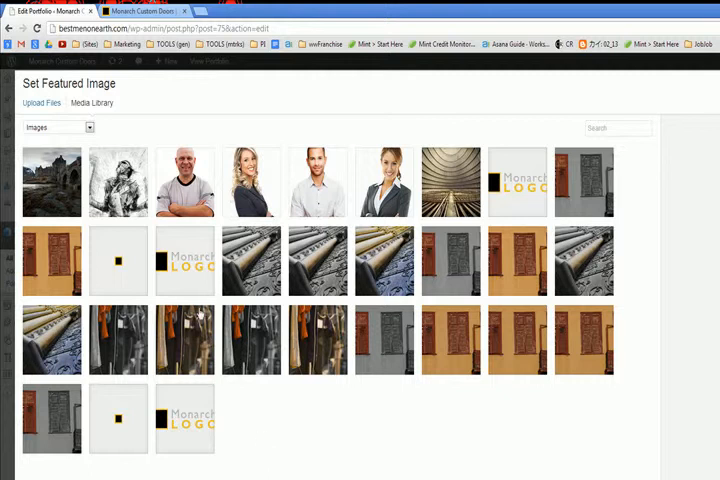
{"action": "mouse_move", "coordinate": [410, 308]}
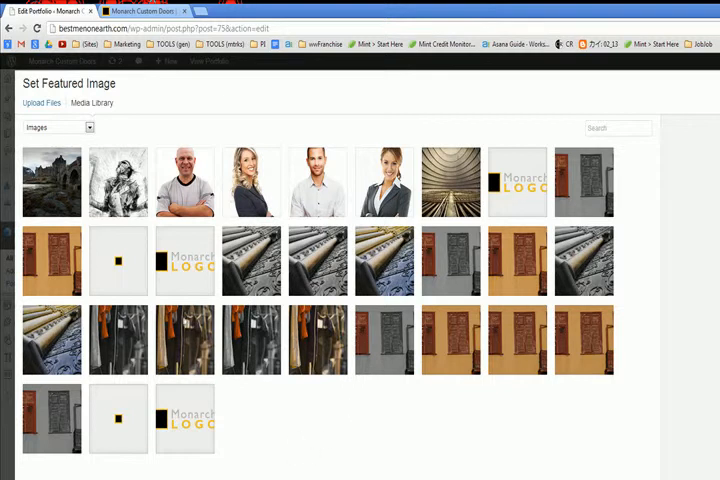
{"action": "left_click", "coordinate": [42, 102]}
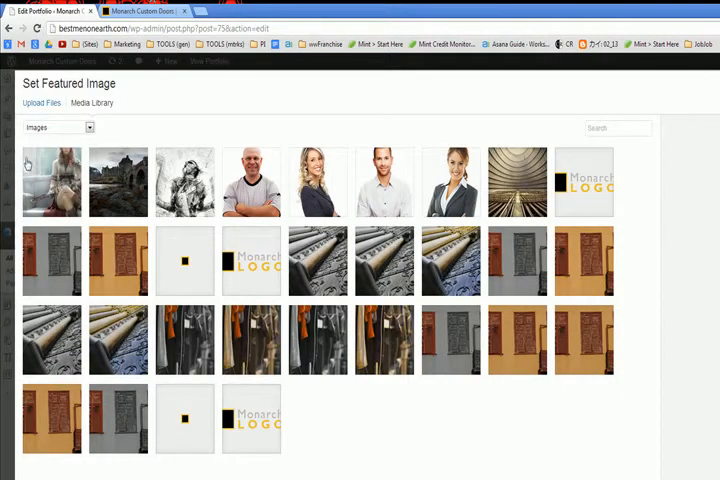
{"action": "left_click", "coordinate": [51, 182]}
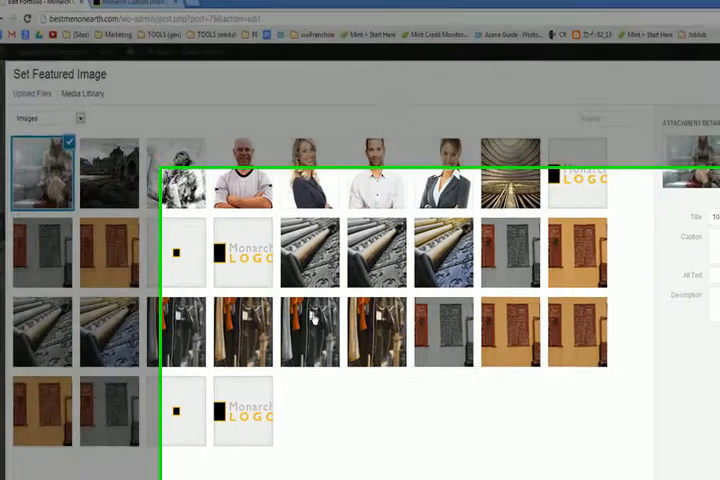
{"action": "scroll", "scroll_direction": "down", "scroll_amount": 3}
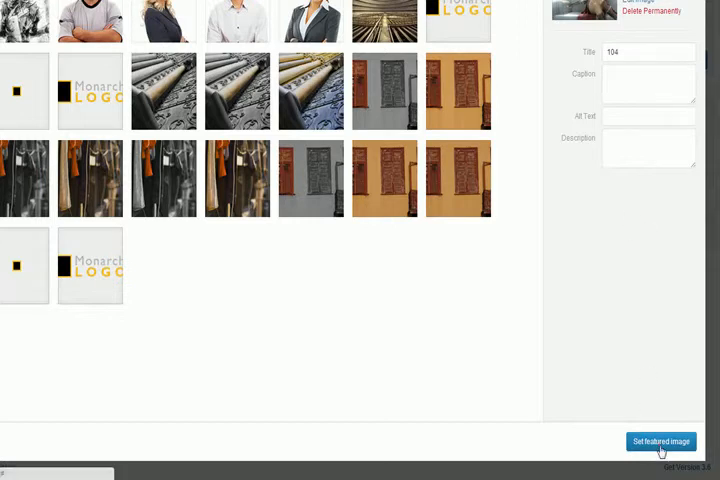
Step: Apply 104.jpg as Project 3's featured image and reopen the Set Featured Image dialog
{"action": "left_click", "coordinate": [661, 441]}
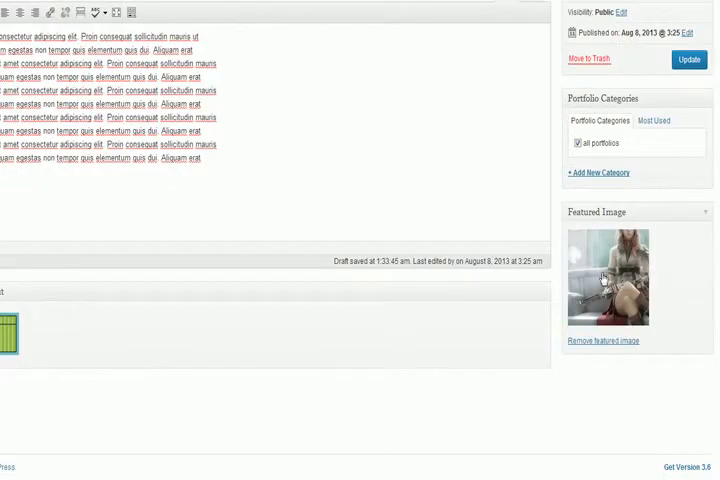
{"action": "mouse_move", "coordinate": [607, 295]}
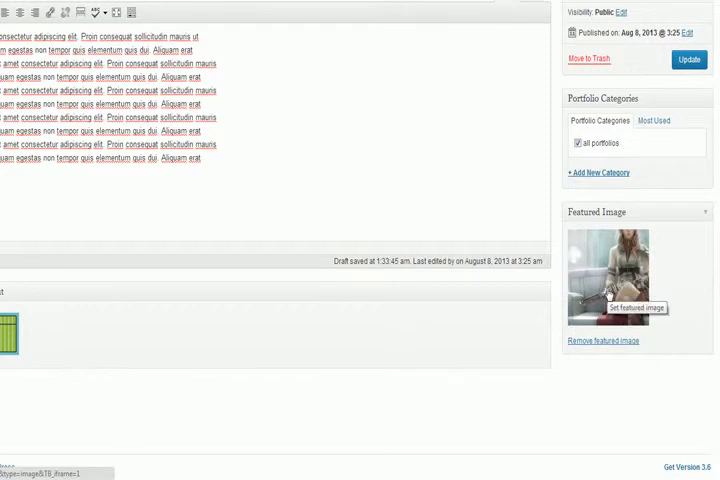
{"action": "left_click", "coordinate": [605, 307]}
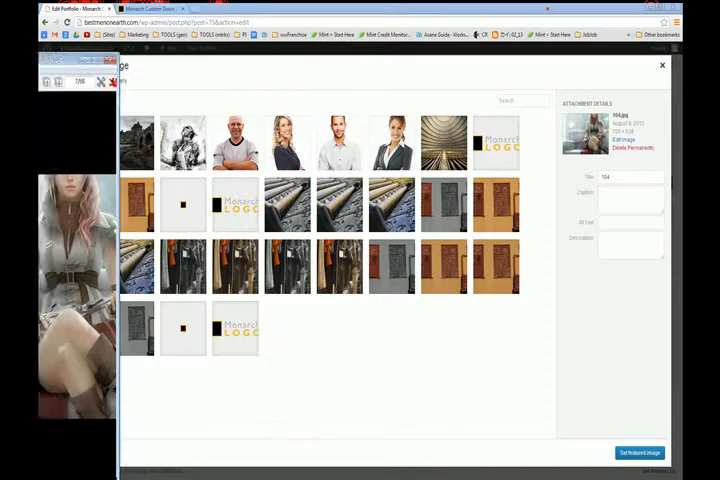
Step: Maximize IrfanView to inspect the 720×538 picture 104.jpg
{"action": "left_click", "coordinate": [78, 142]}
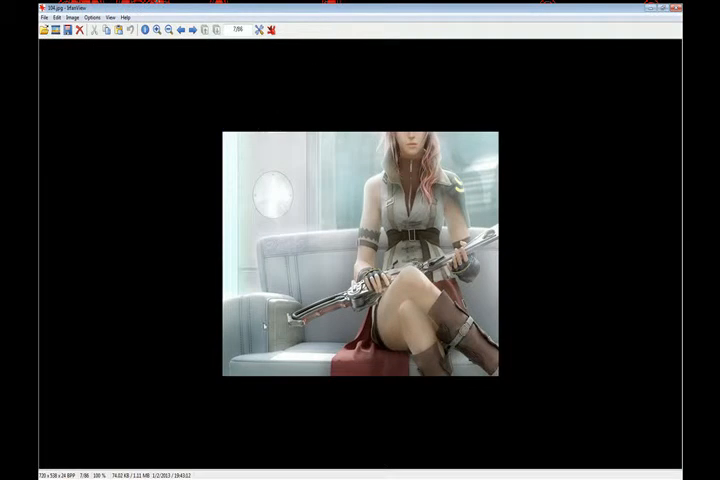
{"action": "mouse_move", "coordinate": [457, 113]}
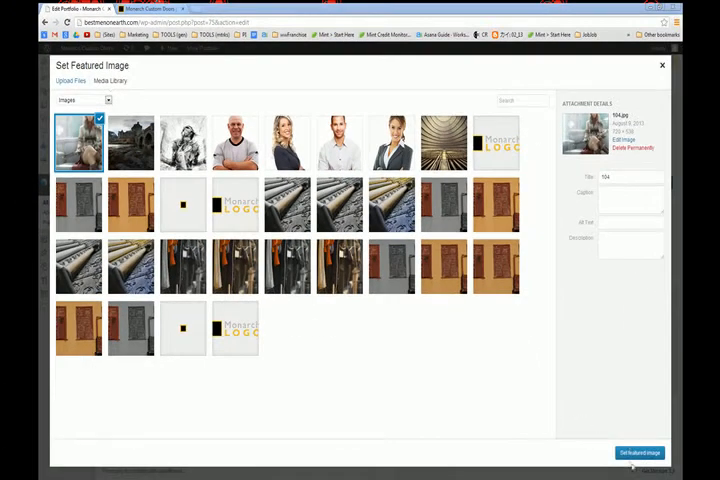
Step: Confirm the featured picture, update Project 3, and view its live portfolio page
{"action": "left_click", "coordinate": [640, 453]}
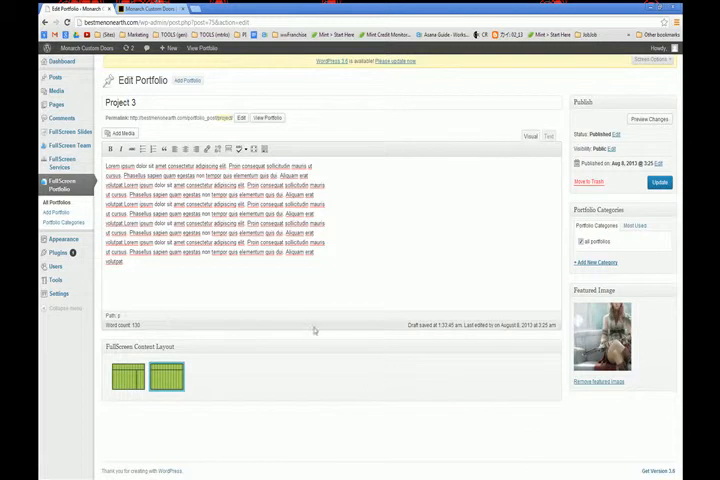
{"action": "left_click", "coordinate": [658, 182]}
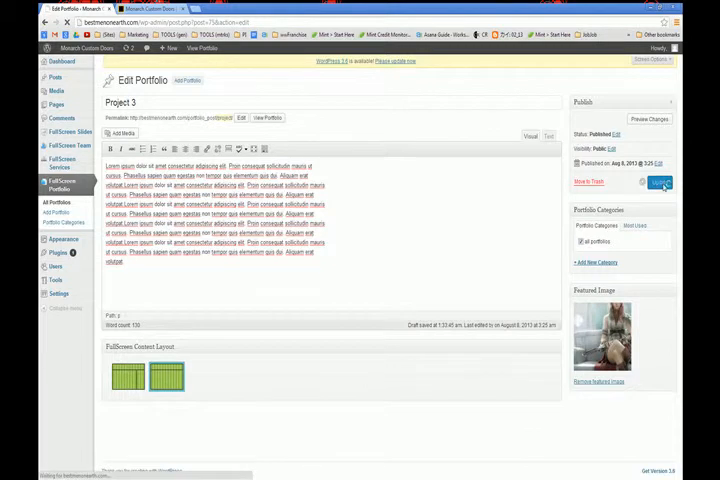
{"action": "left_click", "coordinate": [659, 182]}
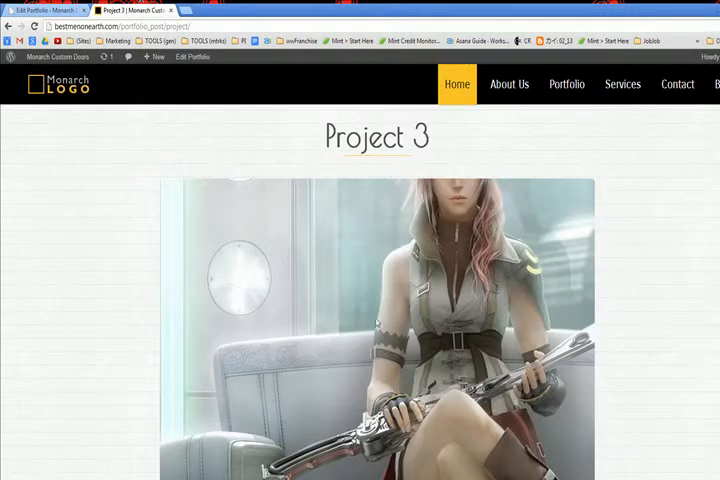
Step: Scroll down the live Project 3 page to confirm the seated-woman picture
{"action": "scroll", "scroll_direction": "down", "scroll_amount": 3}
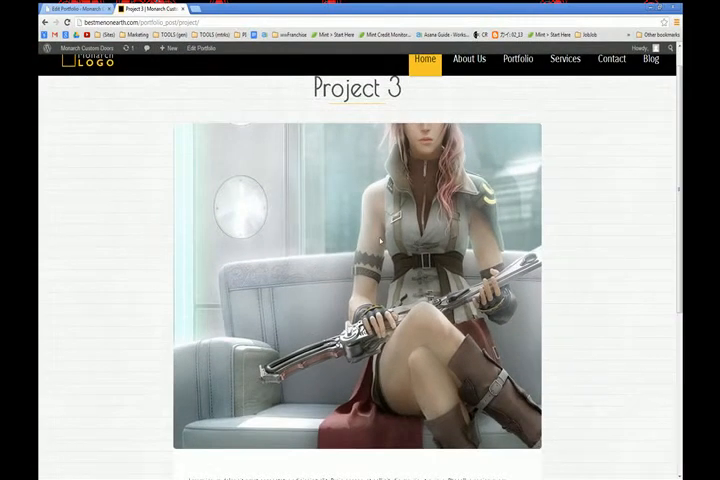
{"action": "scroll", "scroll_direction": "down", "scroll_amount": 3}
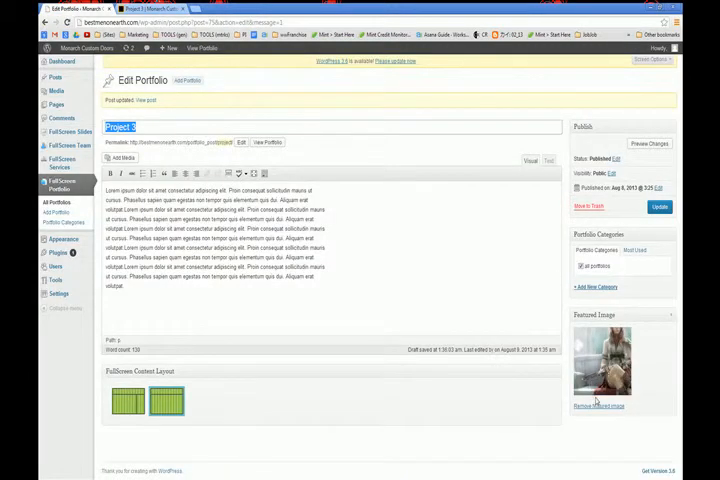
Step: Open the 104 seated-woman featured picture in the media editor
{"action": "left_click", "coordinate": [615, 365]}
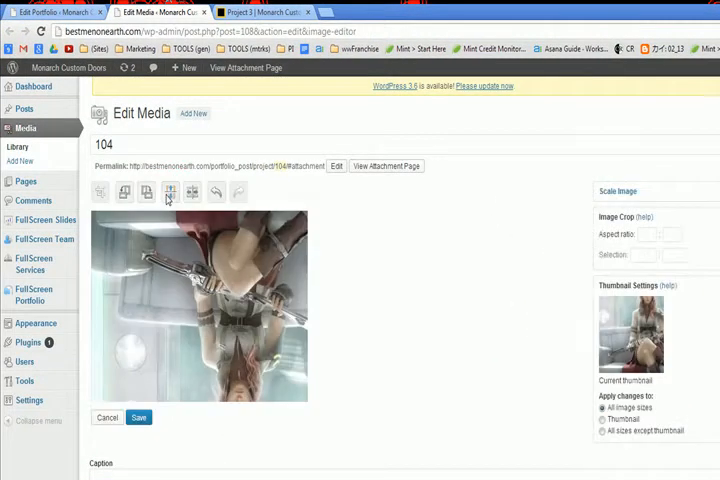
Step: Flip the 104 picture back upright and enter 4 as the scale width under Scale Image
{"action": "left_click", "coordinate": [169, 192]}
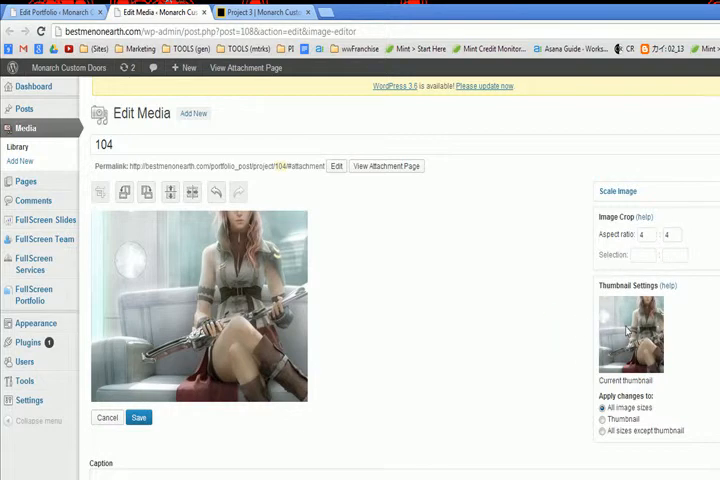
{"action": "mouse_move", "coordinate": [628, 276]}
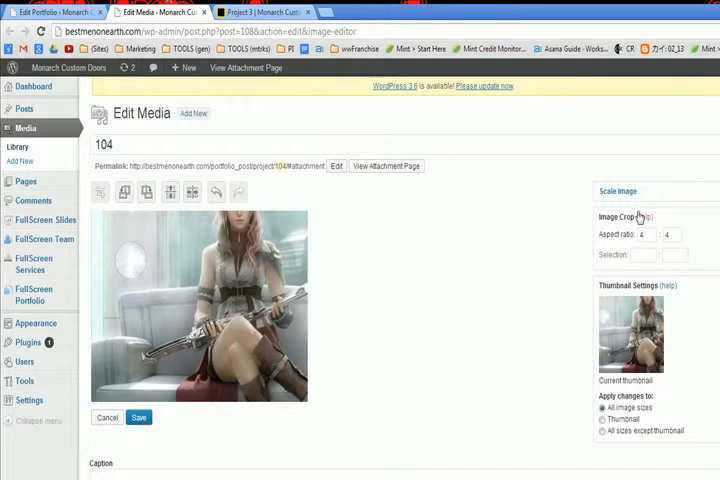
{"action": "left_click", "coordinate": [618, 191]}
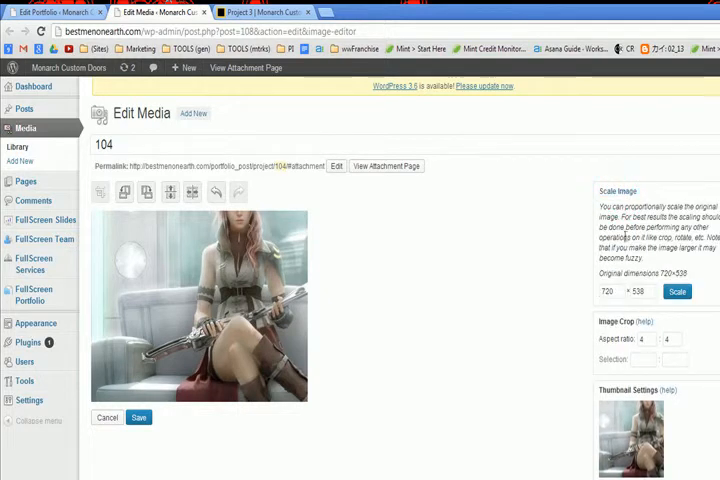
{"action": "left_click", "coordinate": [643, 339]}
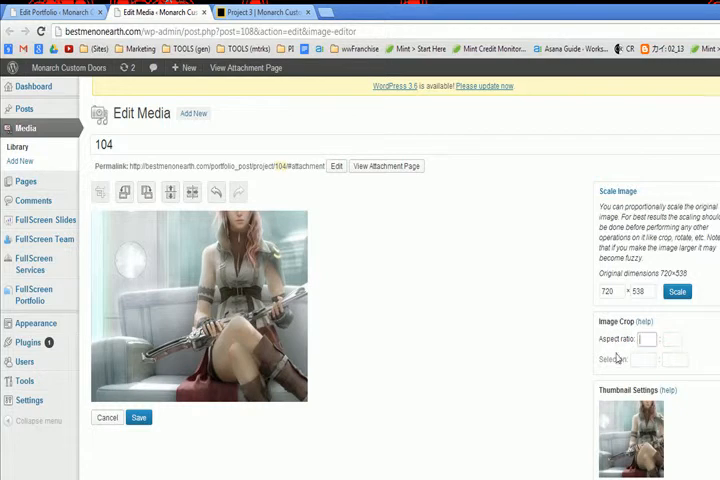
{"action": "left_click", "coordinate": [606, 291]}
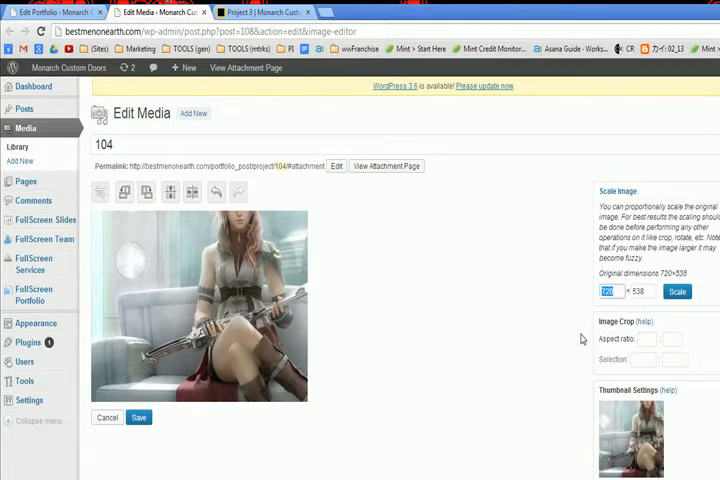
{"action": "type", "text": "4"}
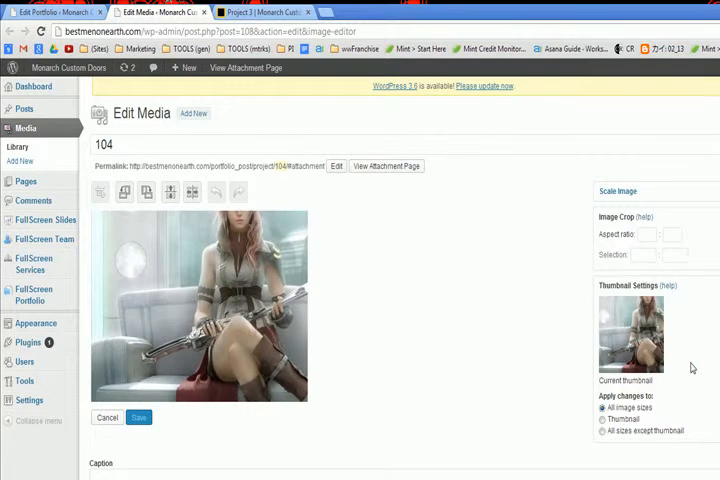
{"action": "mouse_move", "coordinate": [406, 387]}
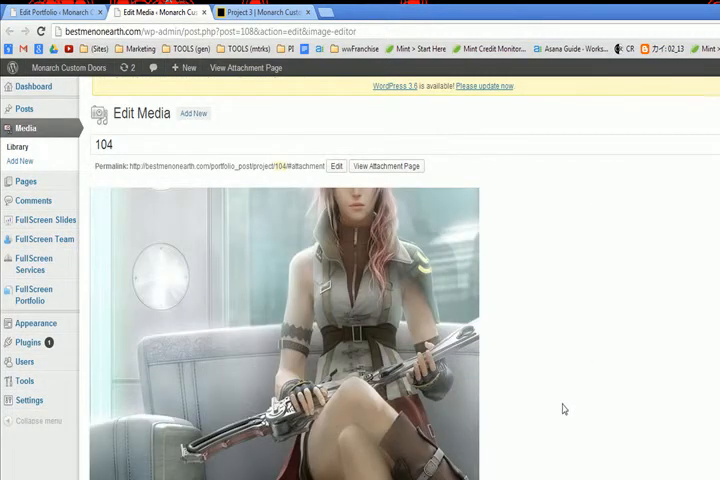
{"action": "mouse_move", "coordinate": [574, 395]}
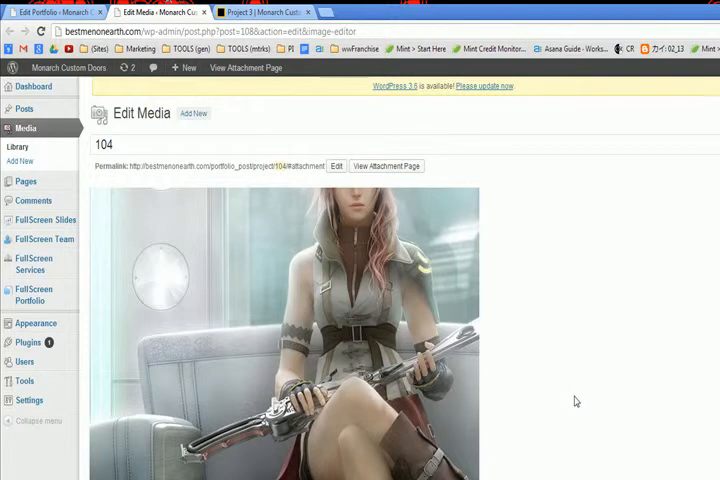
{"action": "mouse_move", "coordinate": [103, 218]}
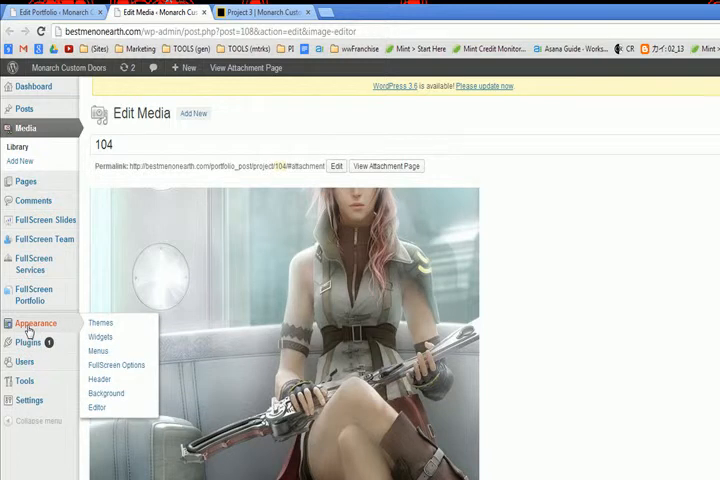
{"action": "mouse_move", "coordinate": [110, 337]}
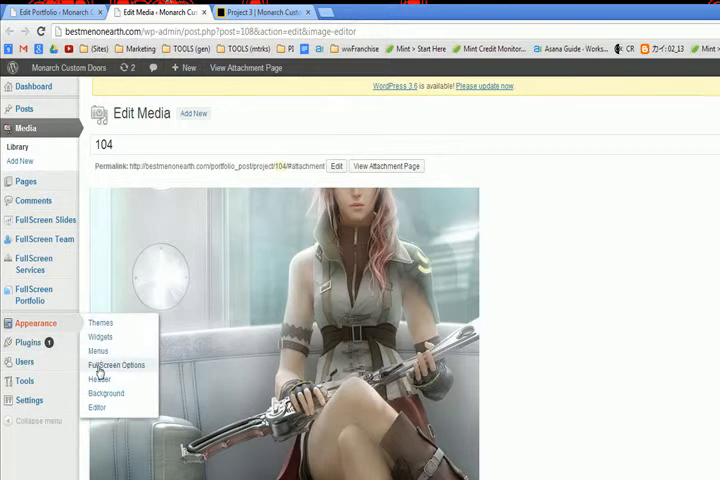
Step: Open Appearance > FullScreen Options and look over the logo and favicon settings
{"action": "left_click", "coordinate": [116, 364]}
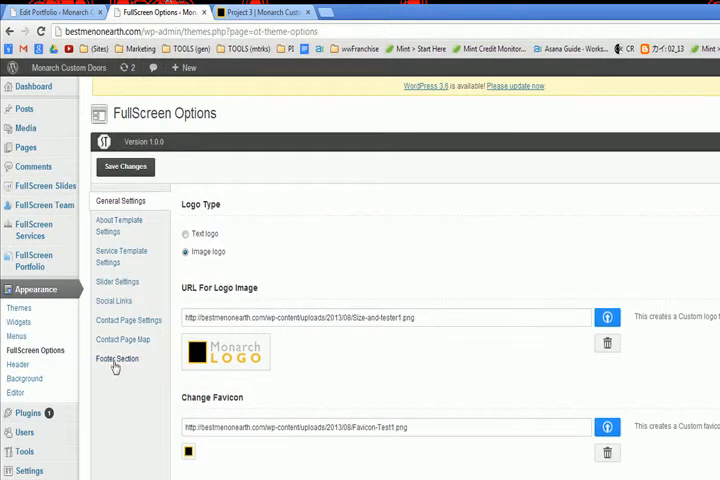
{"action": "scroll", "scroll_direction": "down", "scroll_amount": 3}
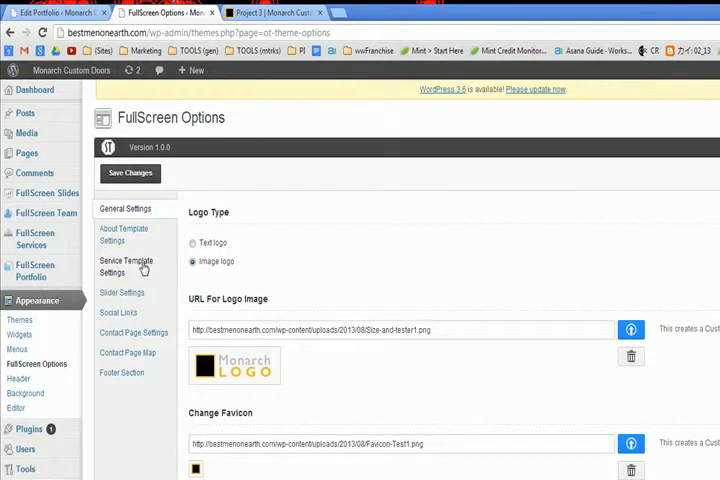
{"action": "mouse_move", "coordinate": [124, 355]}
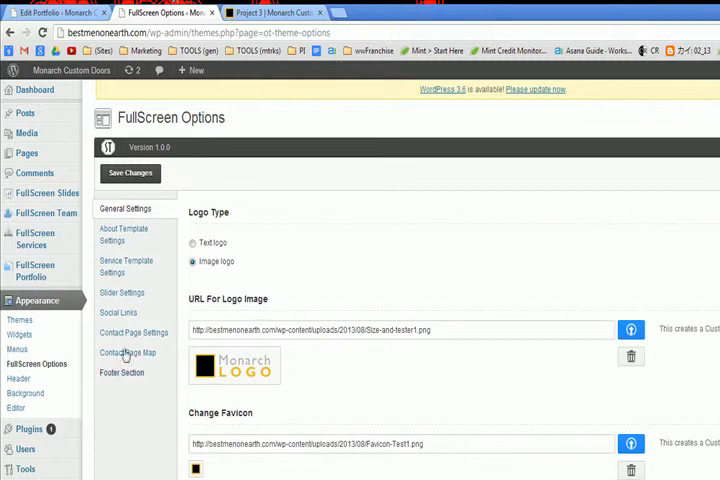
{"action": "scroll", "scroll_direction": "down", "scroll_amount": 3}
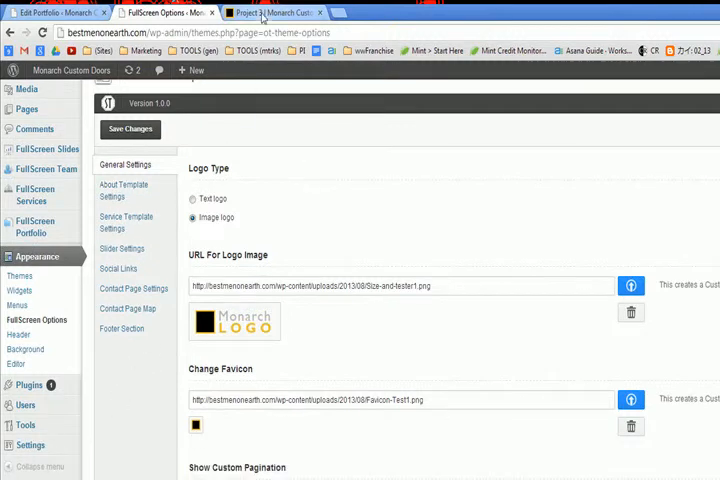
Step: Switch to the live homepage and scroll past the Ghetto Windows in Crete slide
{"action": "left_click", "coordinate": [270, 12]}
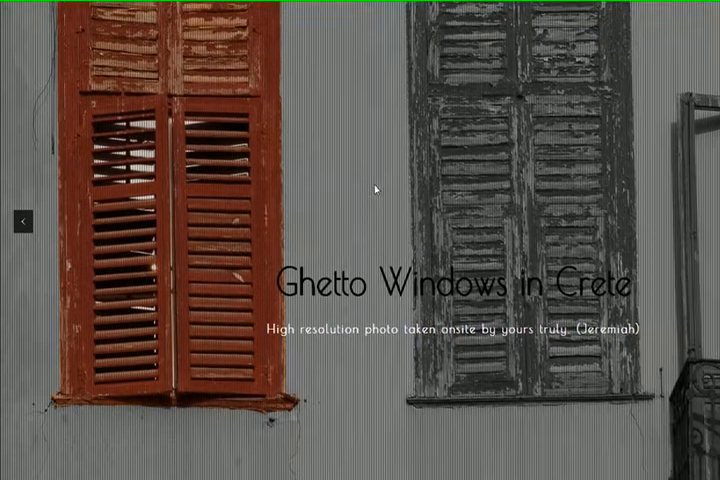
{"action": "scroll", "scroll_direction": "down", "scroll_amount": 3}
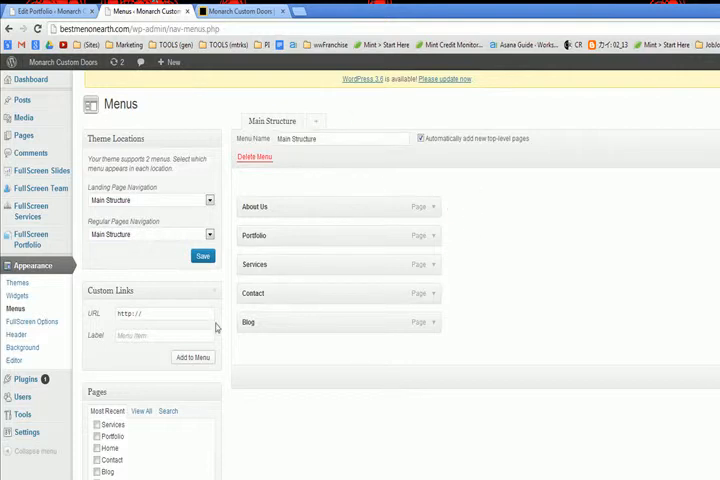
{"action": "mouse_move", "coordinate": [78, 413]}
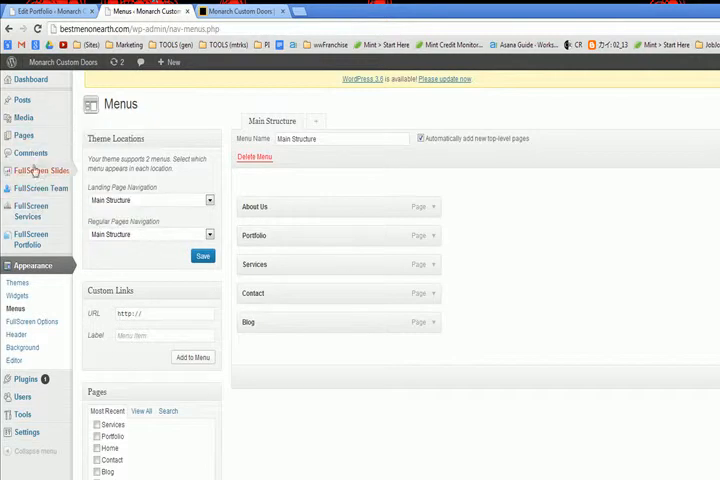
{"action": "mouse_move", "coordinate": [40, 170]}
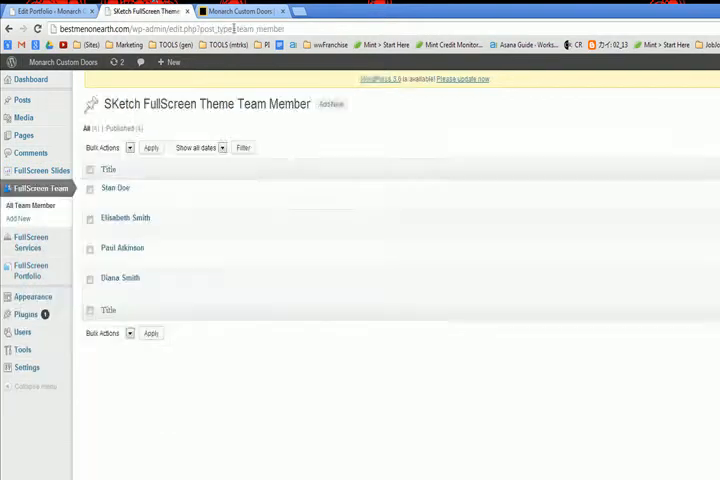
Step: Close the leftover portfolio editing page and open Stan Doe's team member entry
{"action": "left_click", "coordinate": [227, 9]}
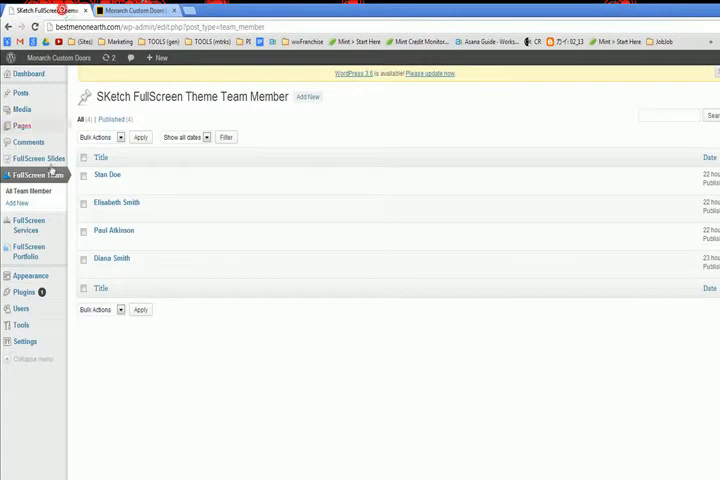
{"action": "mouse_move", "coordinate": [116, 202]}
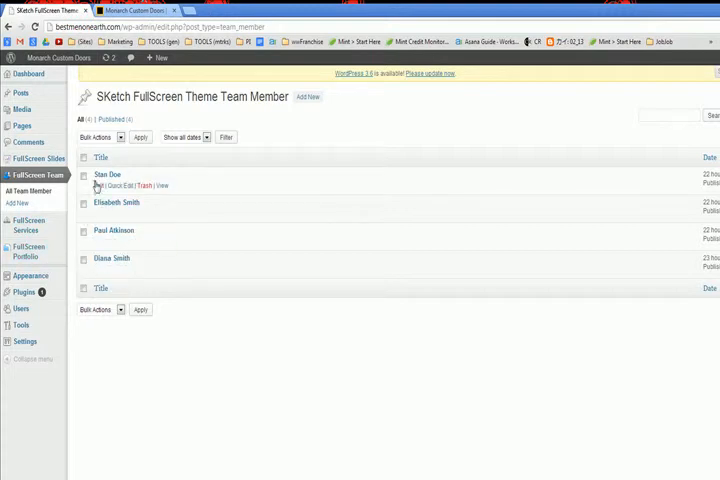
{"action": "left_click", "coordinate": [106, 174]}
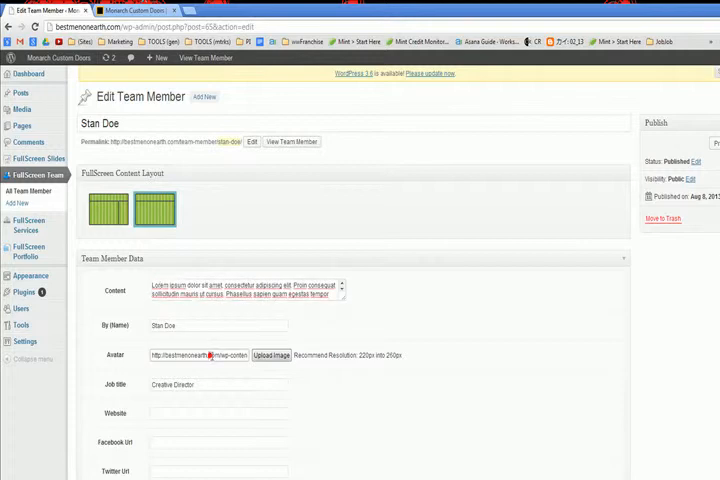
Step: Open and dismiss Stan Doe's avatar uploader, then view the live Our Team section
{"action": "left_click", "coordinate": [271, 355]}
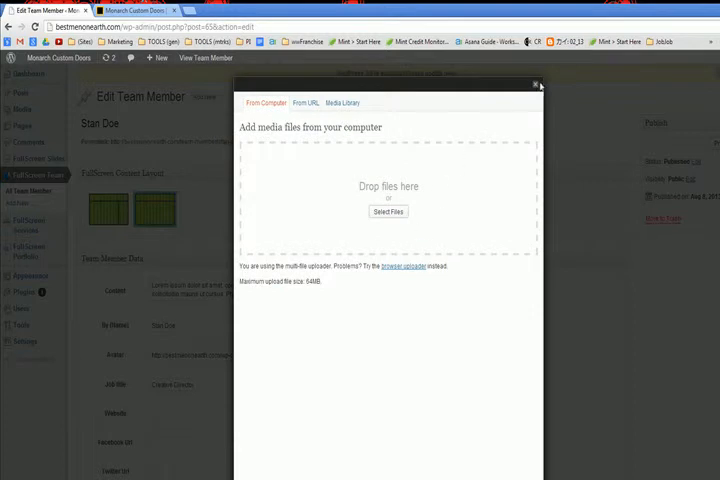
{"action": "left_click", "coordinate": [538, 83]}
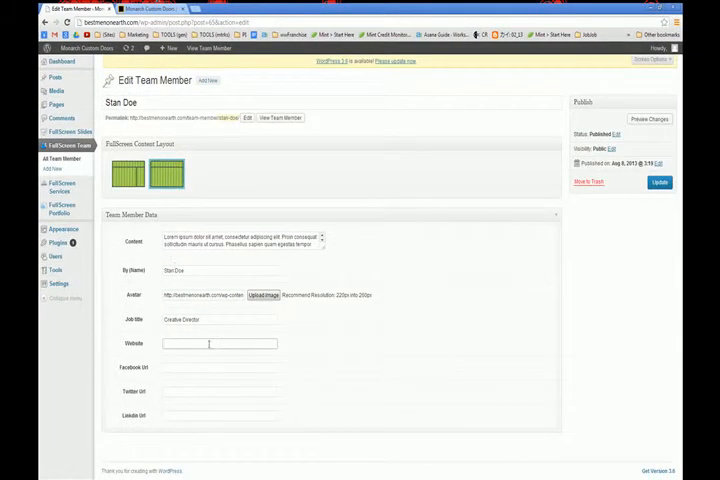
{"action": "left_click", "coordinate": [165, 7]}
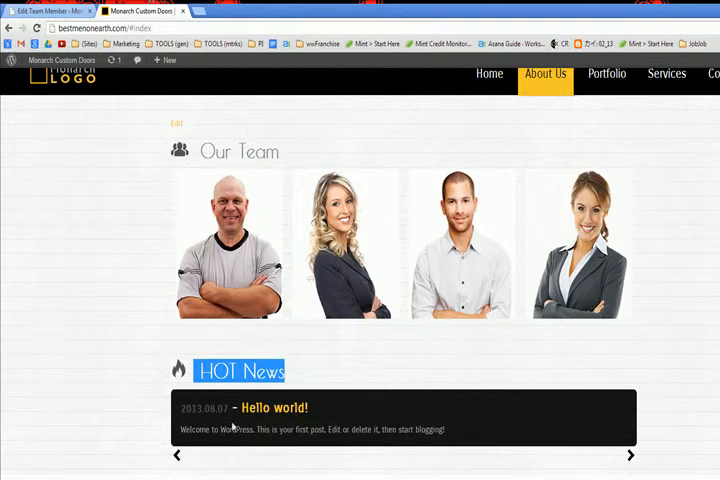
Step: Go back to Stan Doe's Edit Team Member screen in the admin tab
{"action": "left_click", "coordinate": [630, 455]}
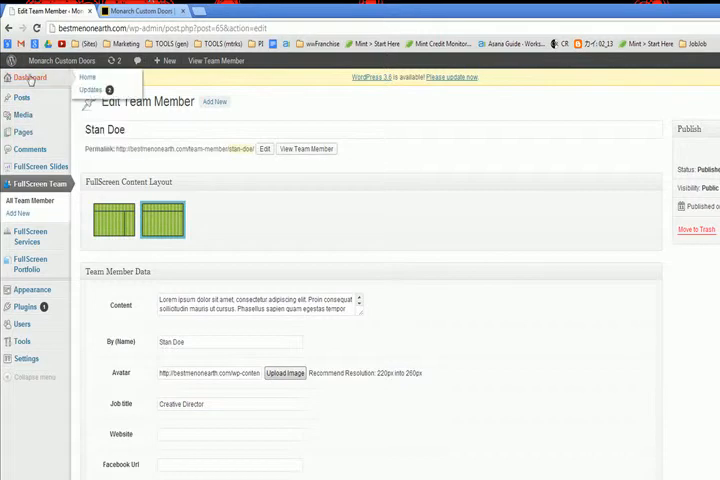
{"action": "mouse_move", "coordinate": [21, 97]}
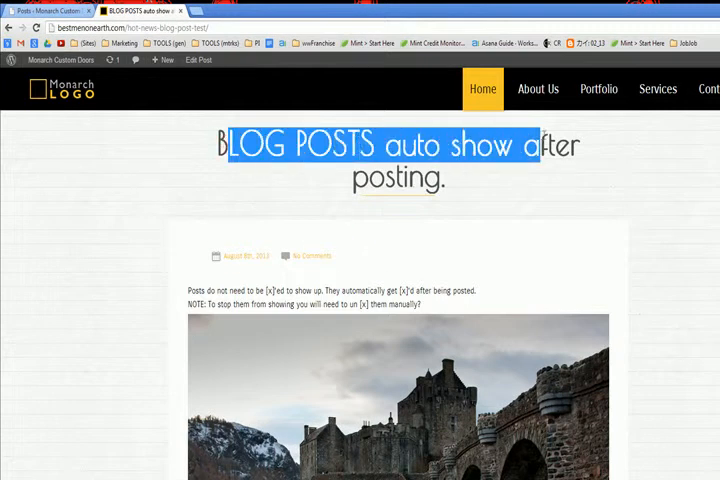
Step: Deselect the post title and scroll down to the homepage Portfolio image grid
{"action": "left_click", "coordinate": [567, 189]}
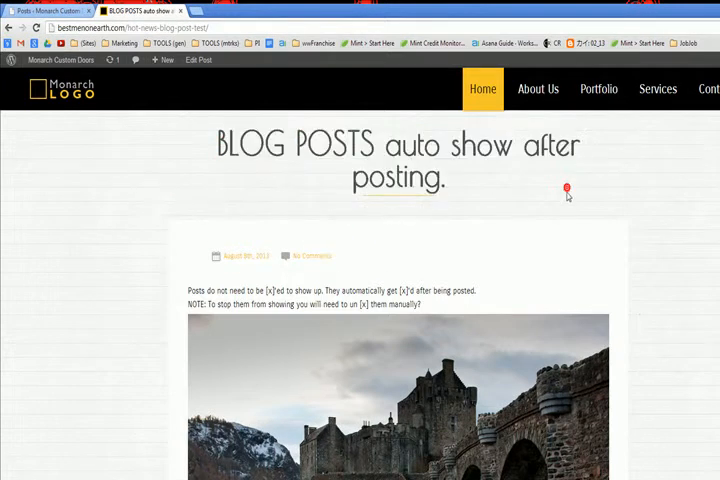
{"action": "scroll", "scroll_direction": "down", "scroll_amount": 3}
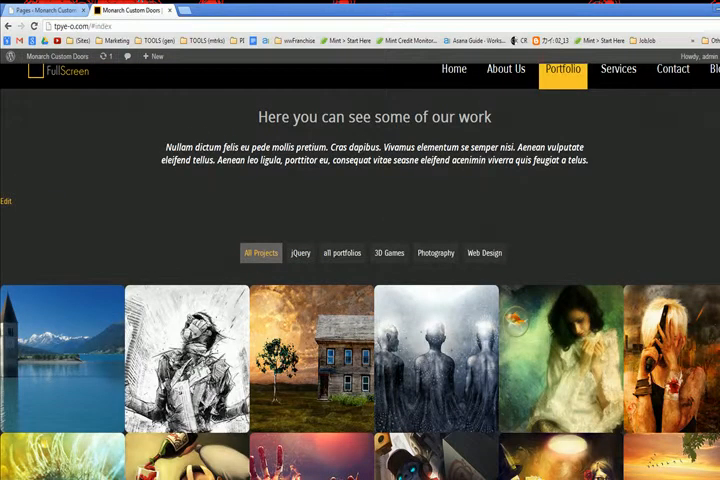
Step: Switch to the admin Pages tab and go to the Posts list
{"action": "left_click", "coordinate": [45, 10]}
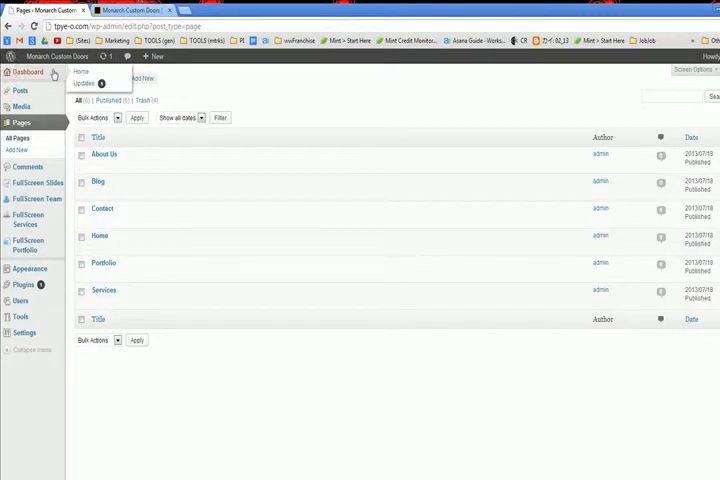
{"action": "left_click", "coordinate": [97, 182]}
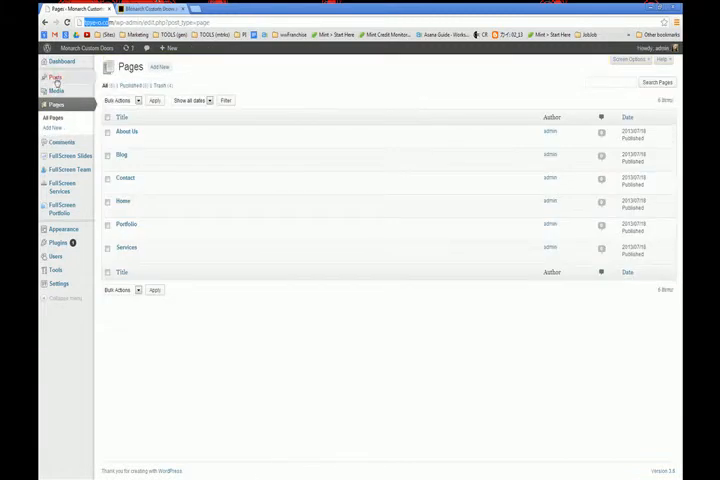
{"action": "left_click", "coordinate": [55, 77]}
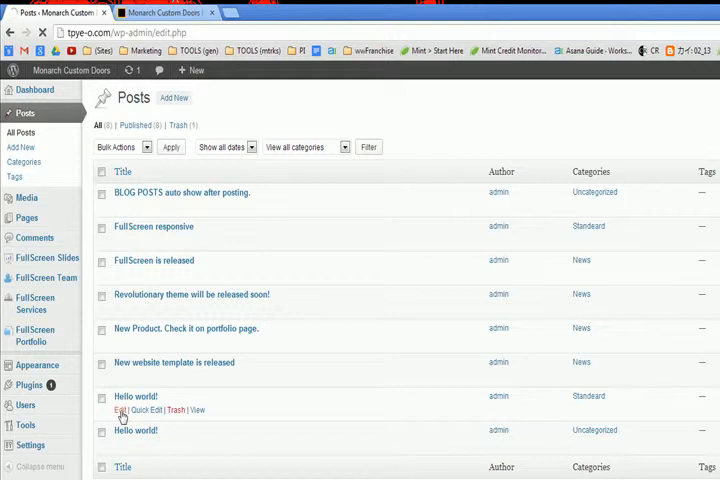
Step: Open 'Revolutionary theme will be released soon!' in the editor, then return to the live Portfolio grid
{"action": "left_click", "coordinate": [107, 410]}
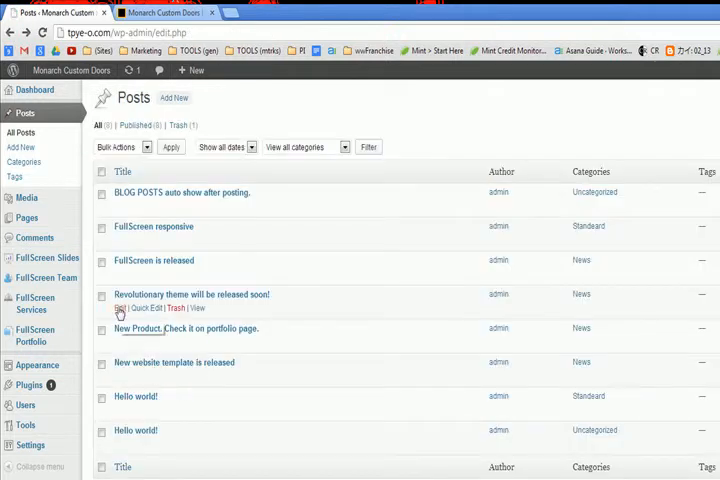
{"action": "left_click", "coordinate": [125, 308]}
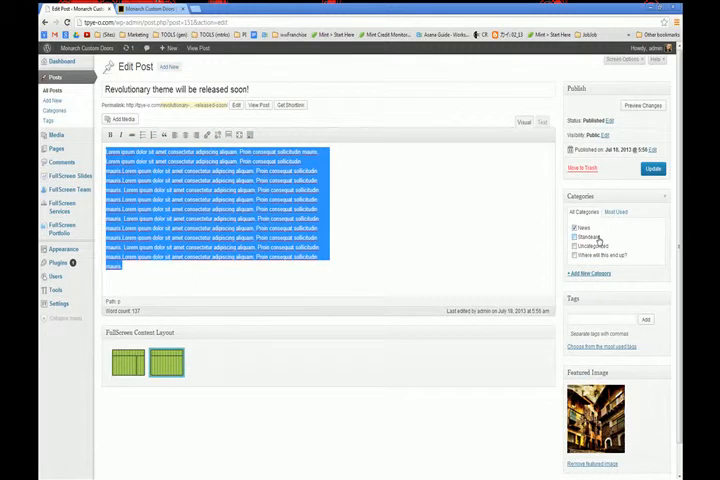
{"action": "left_click", "coordinate": [257, 105]}
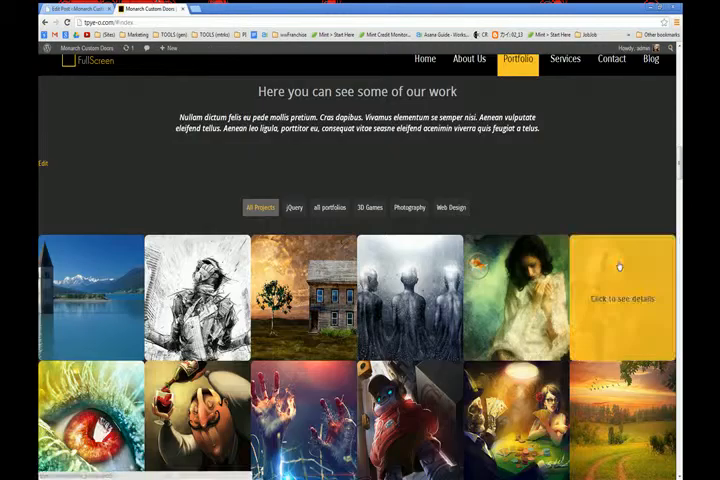
Step: Scroll through the live site's blog section and the Services section from the menu
{"action": "scroll", "scroll_direction": "down", "scroll_amount": 3}
{"action": "type", "text": "revol"}
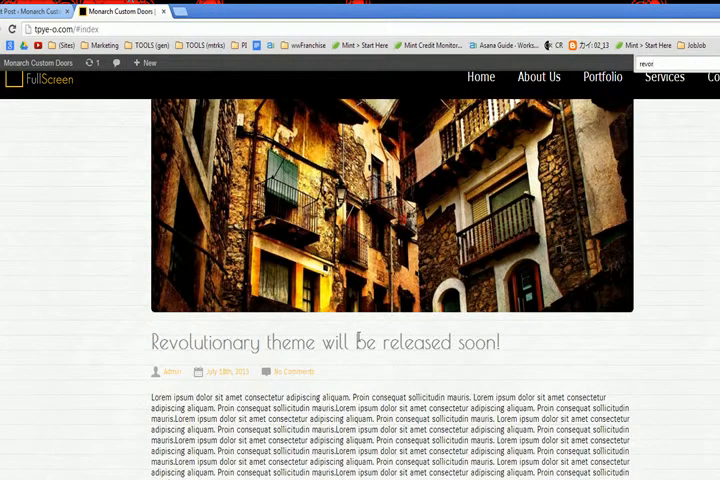
{"action": "scroll", "scroll_direction": "down", "scroll_amount": 3}
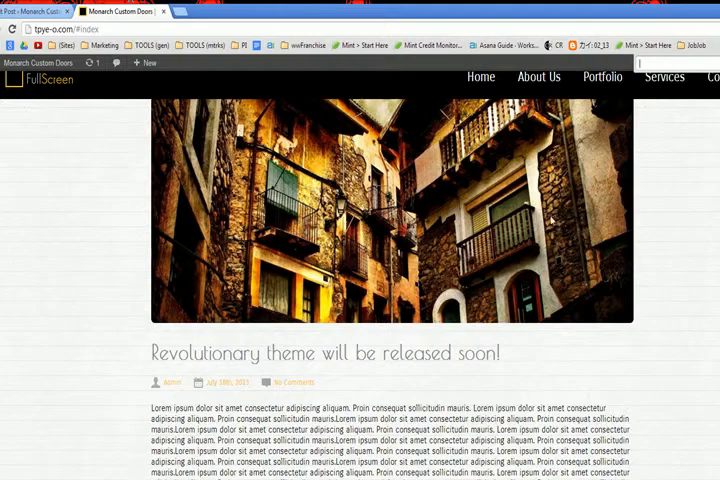
{"action": "scroll", "scroll_direction": "down", "scroll_amount": 3}
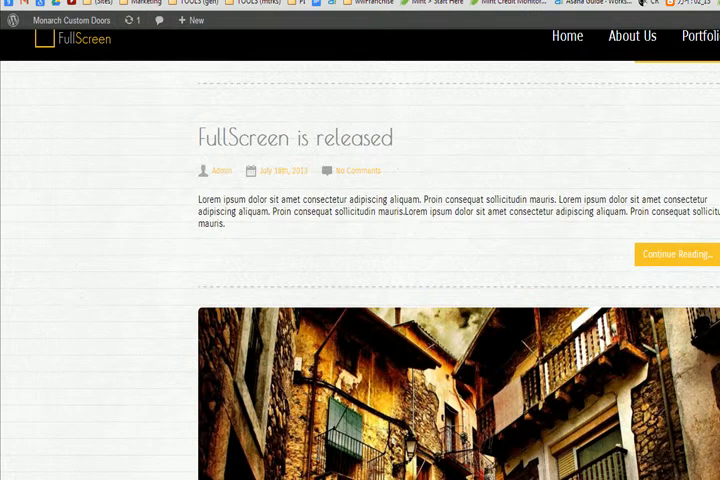
{"action": "scroll", "scroll_direction": "down", "scroll_amount": 3}
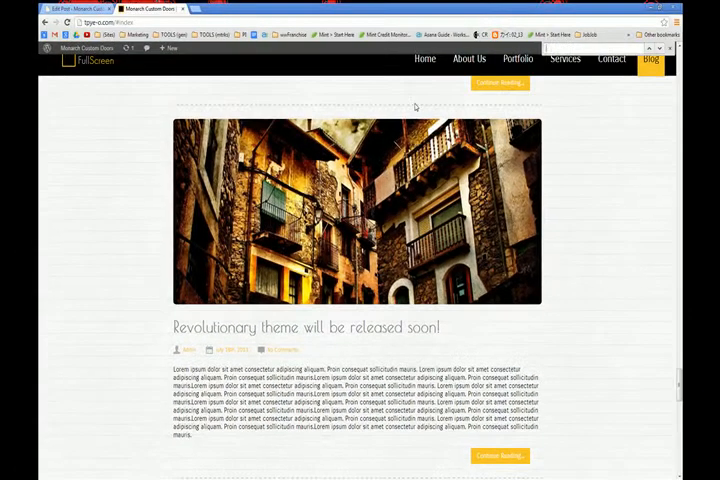
{"action": "scroll", "scroll_direction": "down", "scroll_amount": 3}
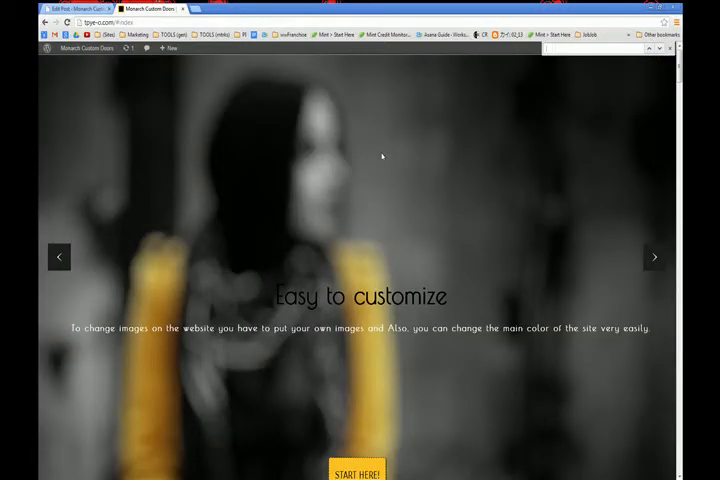
{"action": "left_click", "coordinate": [564, 58]}
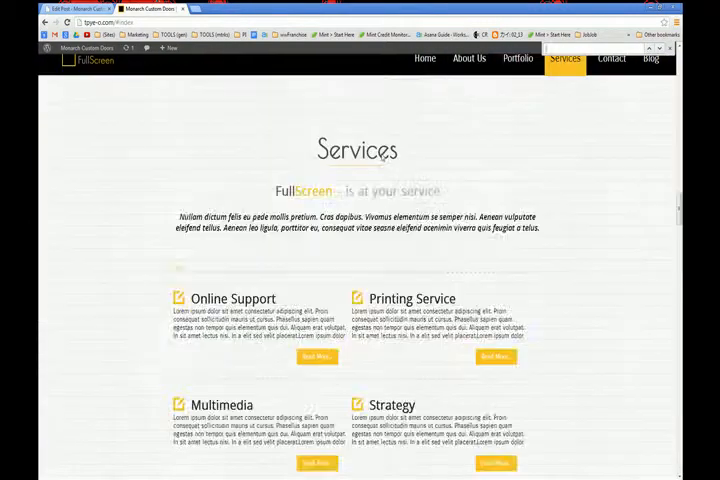
{"action": "scroll", "scroll_direction": "down", "scroll_amount": 3}
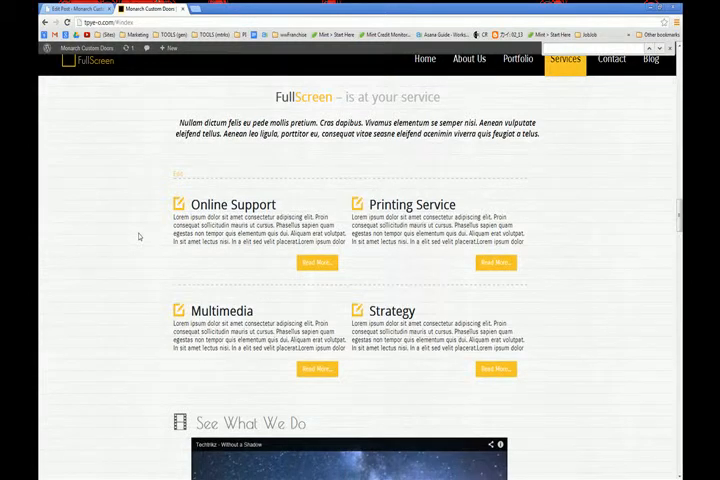
{"action": "scroll", "scroll_direction": "down", "scroll_amount": 3}
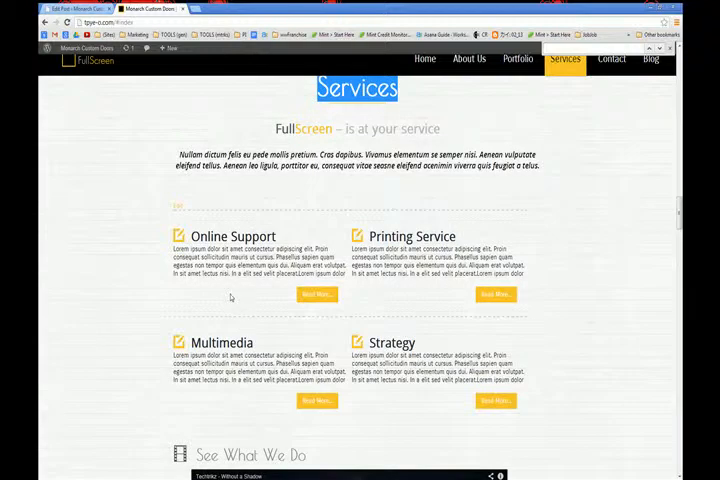
{"action": "scroll", "scroll_direction": "down", "scroll_amount": 3}
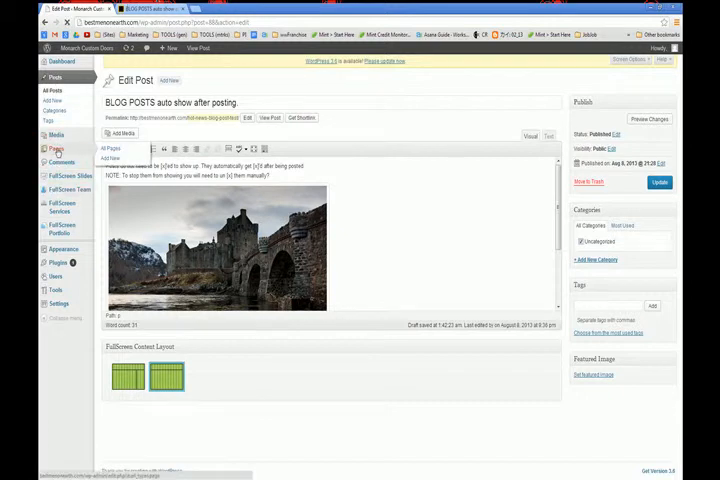
Step: View the Services page in Pages, then show Appearance > Themes with FullScreen active
{"action": "left_click", "coordinate": [269, 118]}
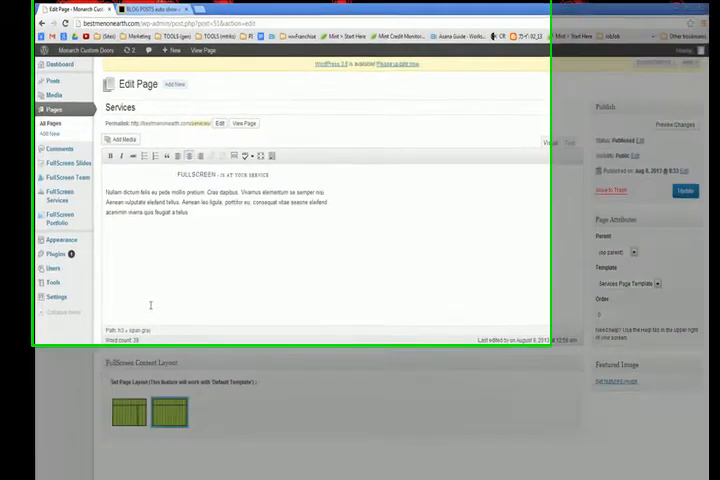
{"action": "left_click", "coordinate": [30, 335]}
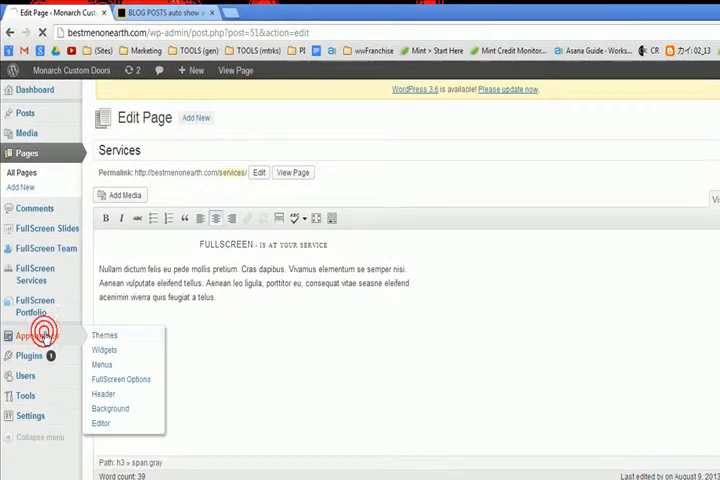
{"action": "left_click", "coordinate": [105, 335]}
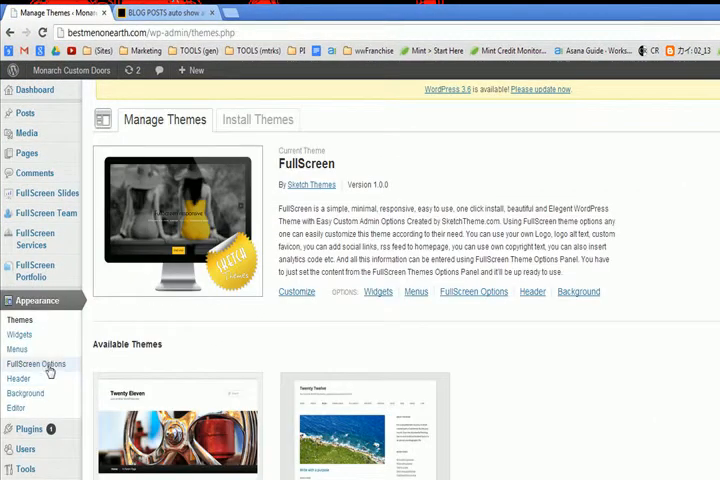
Step: Browse FullScreen Options' Service Template Settings, then list the six FullScreen Services
{"action": "left_click", "coordinate": [37, 364]}
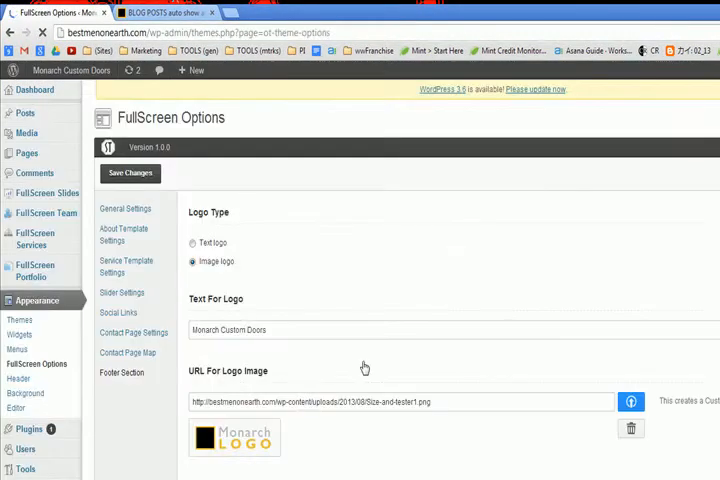
{"action": "left_click", "coordinate": [127, 266]}
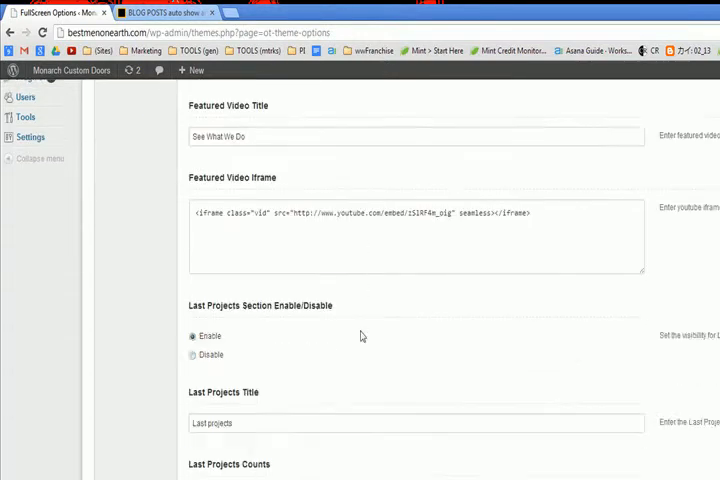
{"action": "scroll", "scroll_direction": "down", "scroll_amount": 3}
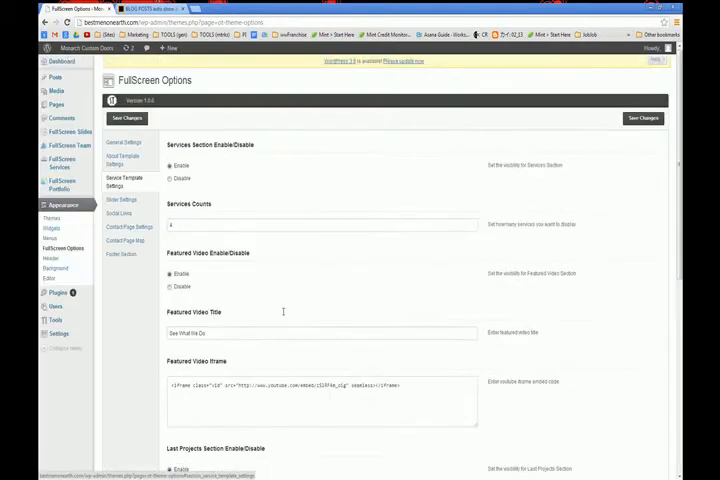
{"action": "left_click", "coordinate": [62, 162]}
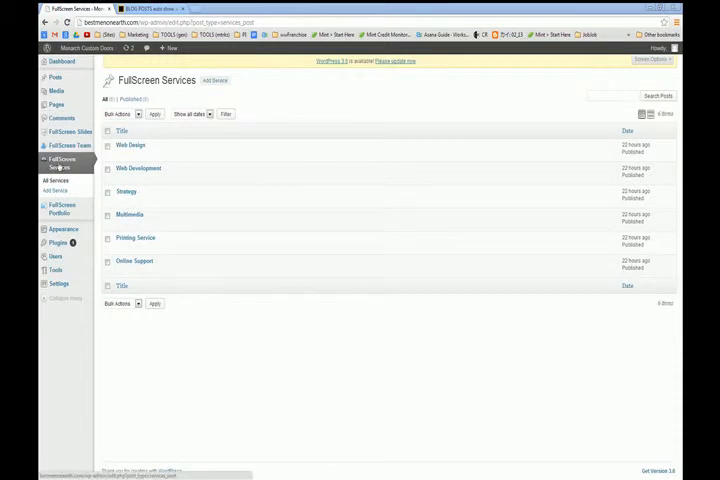
Step: Open the live Web Design service page from Services, then view the demo site's slider
{"action": "left_click", "coordinate": [150, 8]}
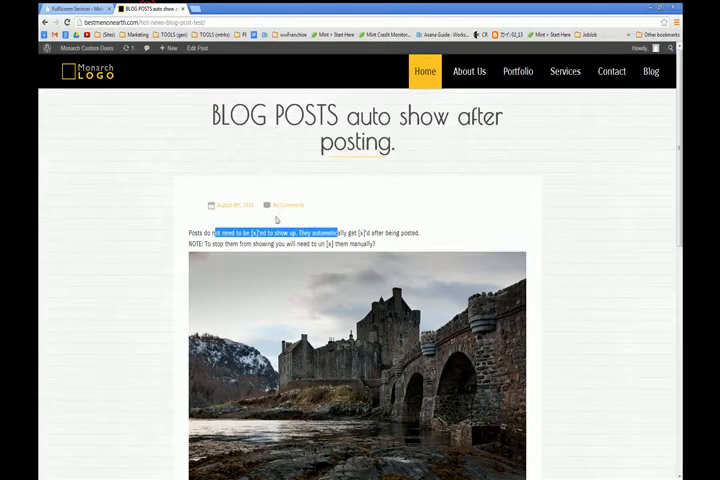
{"action": "left_click", "coordinate": [564, 71]}
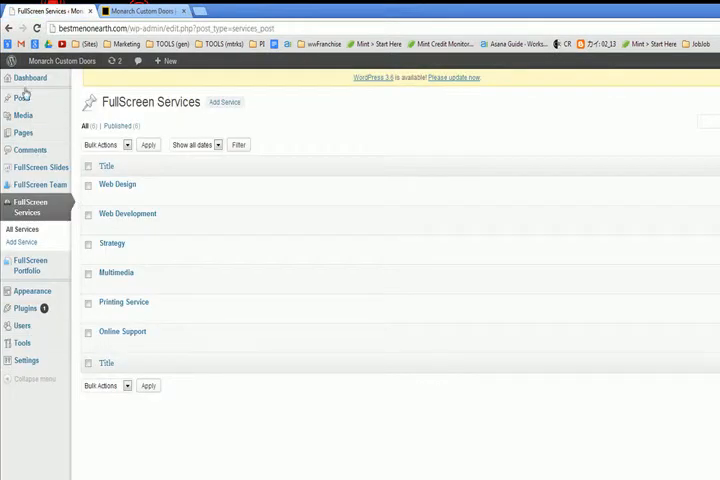
{"action": "mouse_move", "coordinate": [22, 326]}
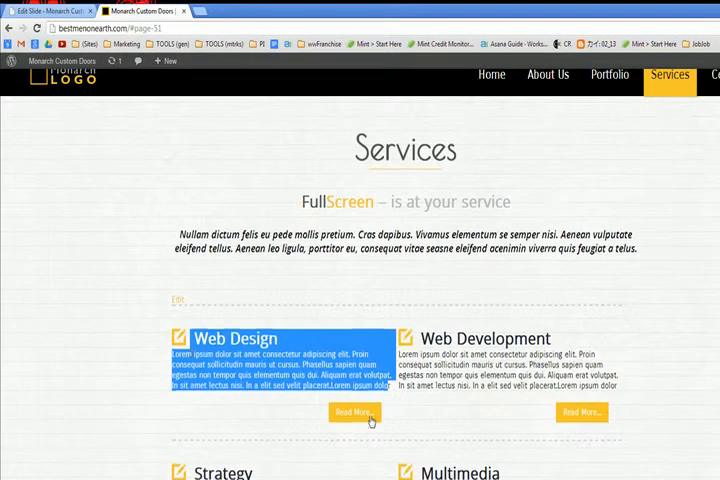
{"action": "left_click", "coordinate": [352, 411]}
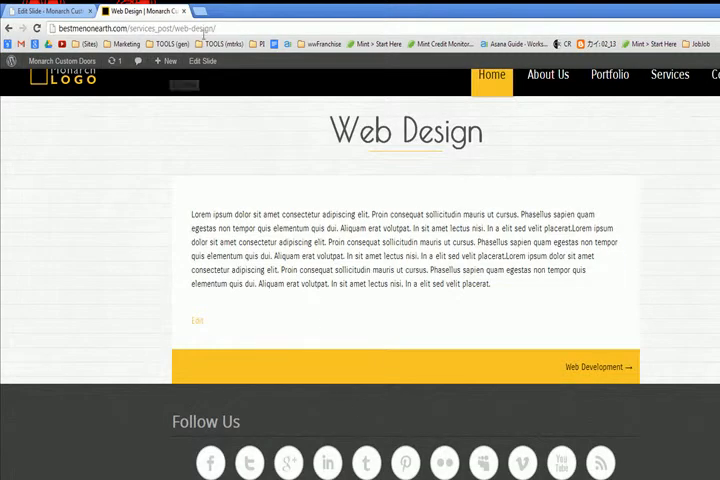
{"action": "left_click", "coordinate": [165, 28]}
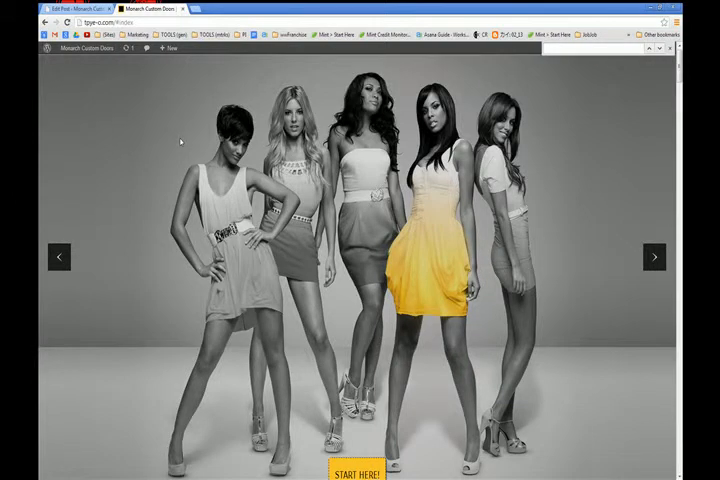
{"action": "mouse_move", "coordinate": [100, 92]}
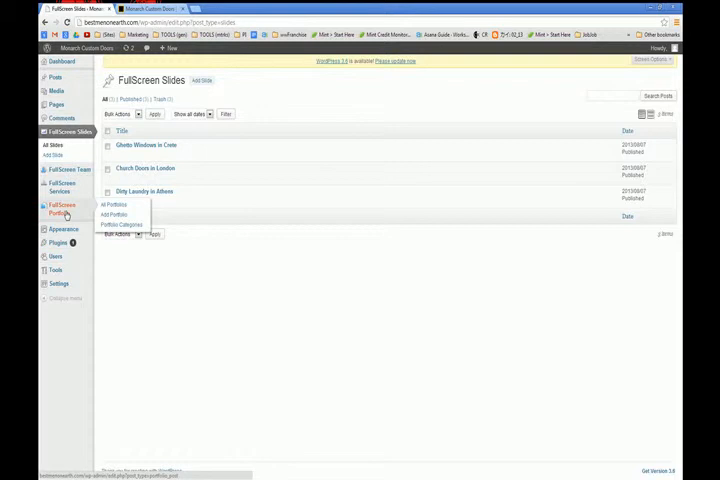
{"action": "mouse_move", "coordinate": [60, 185]}
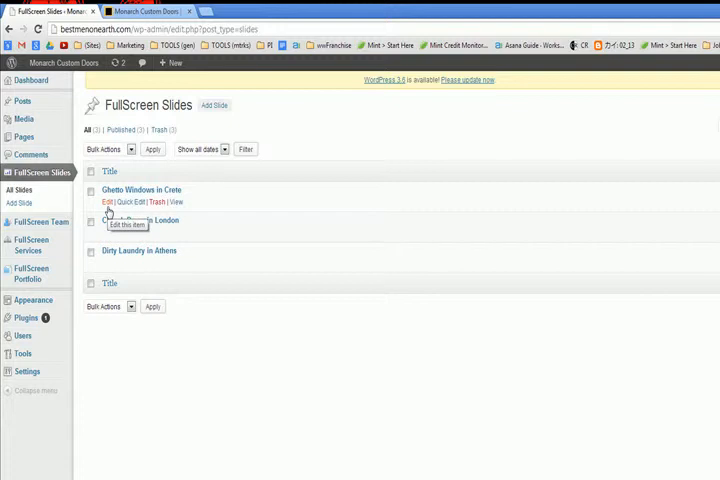
{"action": "mouse_move", "coordinate": [252, 330]}
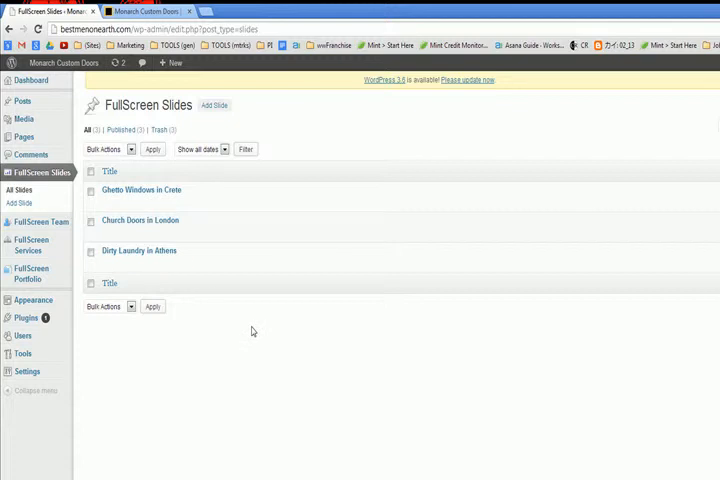
{"action": "mouse_move", "coordinate": [140, 220]}
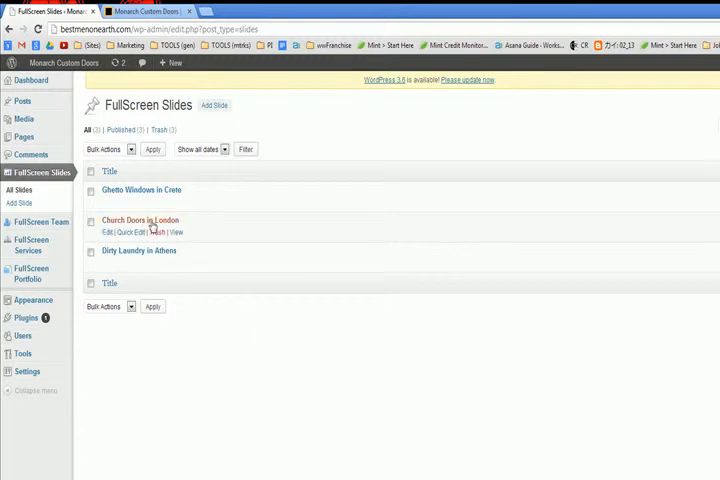
Step: Watch the live homepage slider reach the Dirty Laundry in Athens slide
{"action": "left_click", "coordinate": [140, 189]}
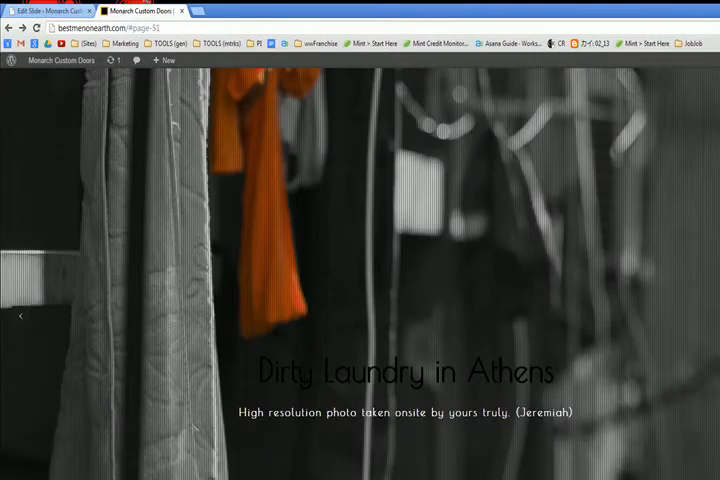
Step: Open the Ghetto Windows in Crete slide to inspect its description and image URLs
{"action": "left_click", "coordinate": [40, 10]}
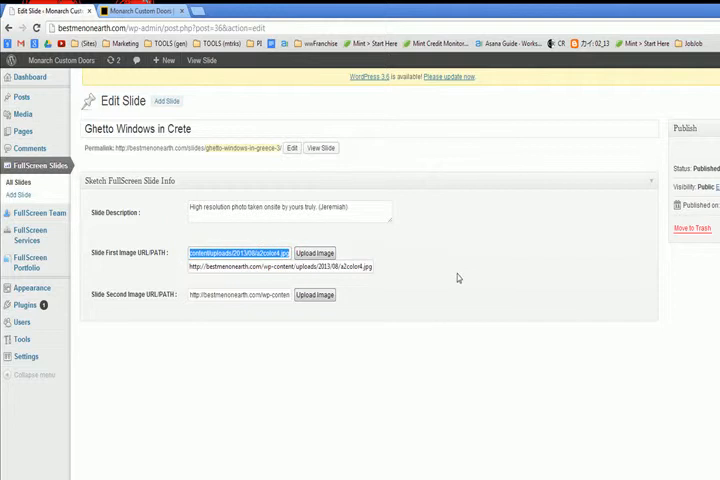
{"action": "mouse_move", "coordinate": [318, 362]}
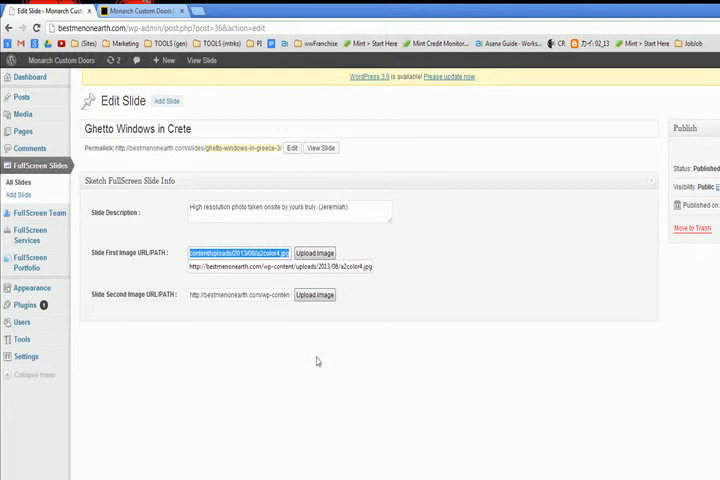
{"action": "mouse_move", "coordinate": [342, 450]}
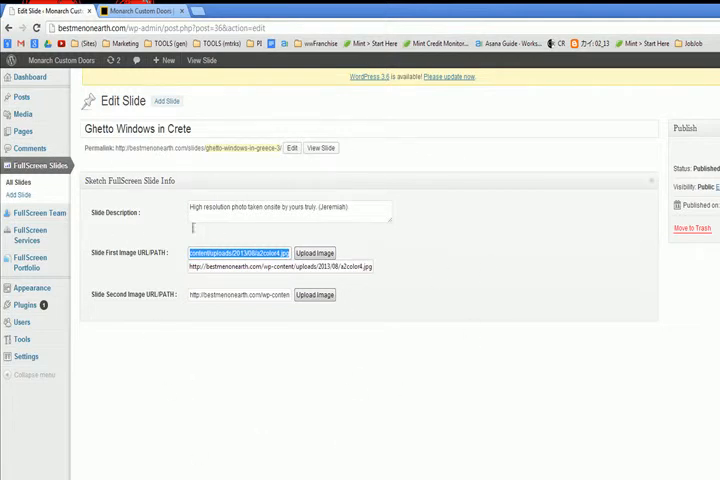
{"action": "mouse_move", "coordinate": [395, 362]}
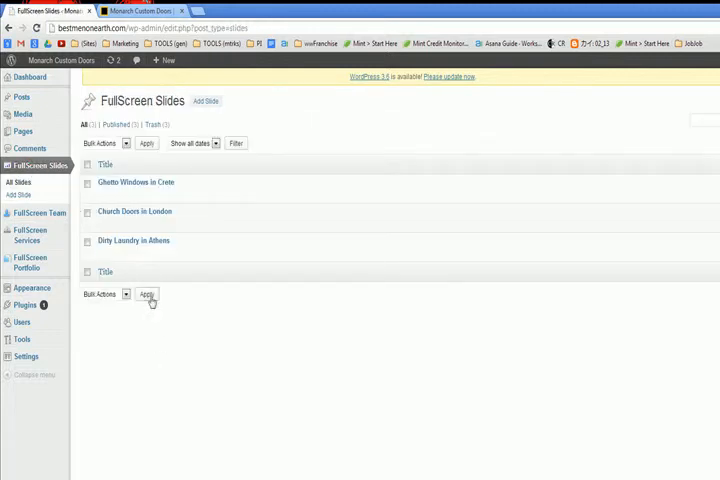
{"action": "mouse_move", "coordinate": [136, 182]}
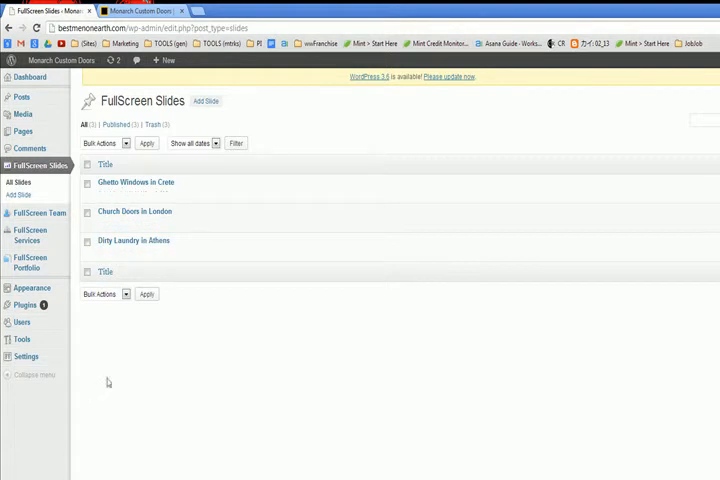
{"action": "mouse_move", "coordinate": [133, 240]}
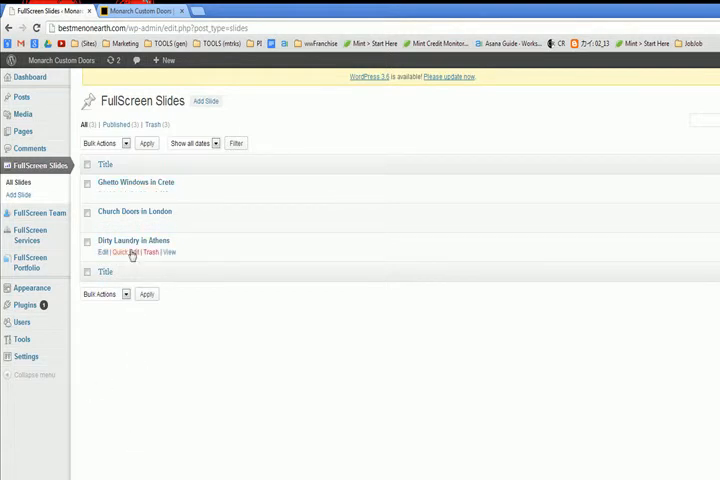
{"action": "mouse_move", "coordinate": [120, 252]}
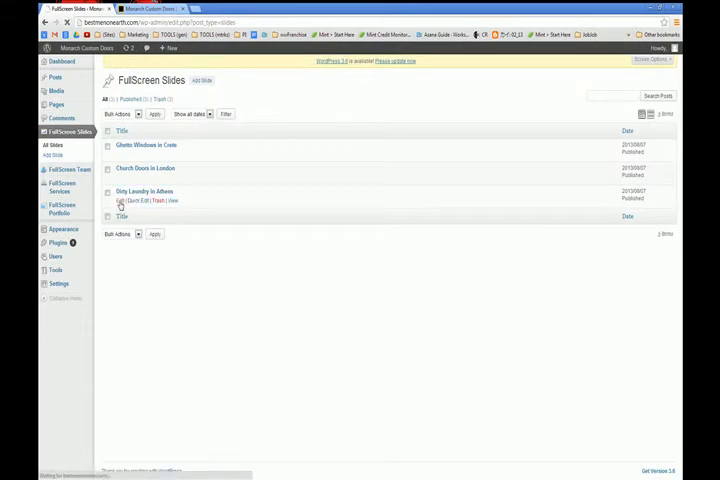
Step: Edit the Dirty Laundry in Athens slide and expand its Slide Info box
{"action": "left_click", "coordinate": [122, 201]}
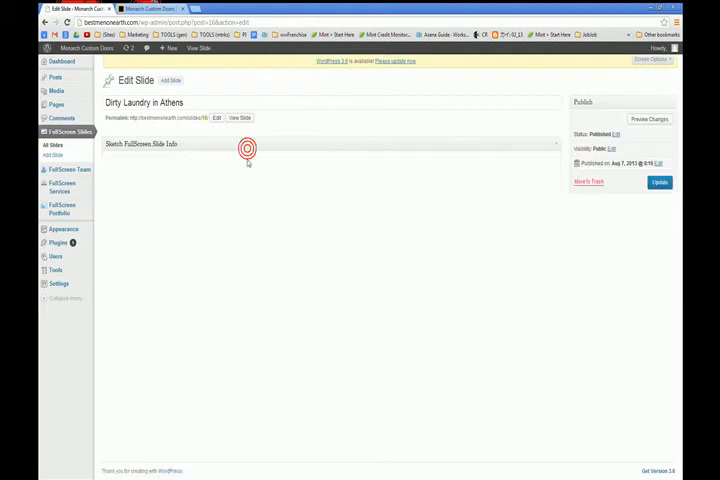
{"action": "left_click", "coordinate": [150, 143]}
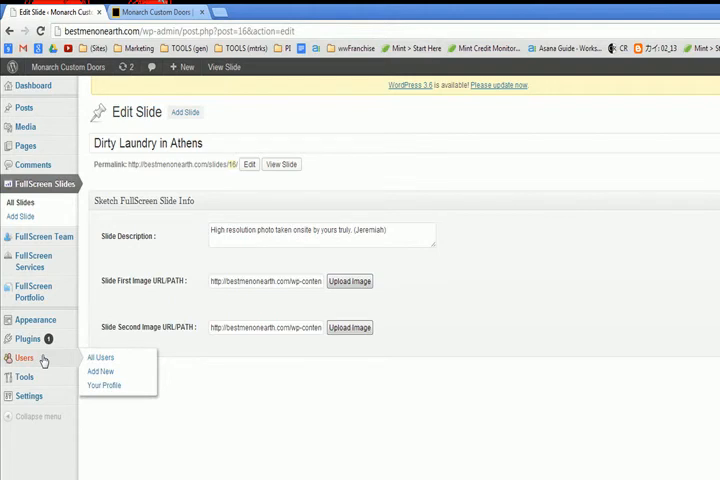
{"action": "mouse_move", "coordinate": [331, 444]}
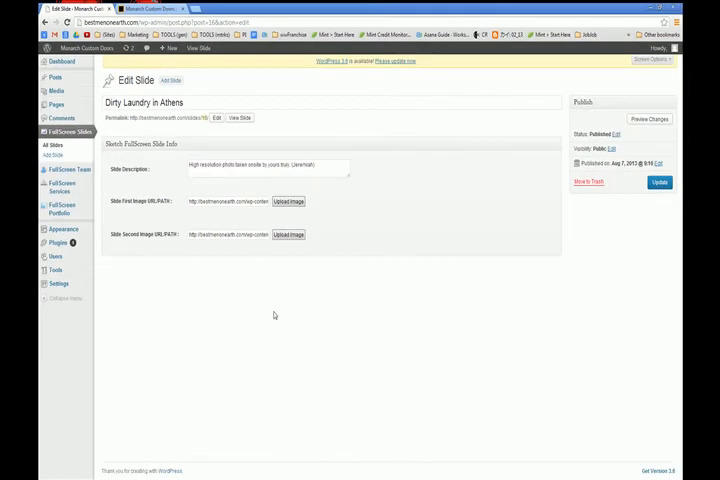
{"action": "mouse_move", "coordinate": [269, 315]}
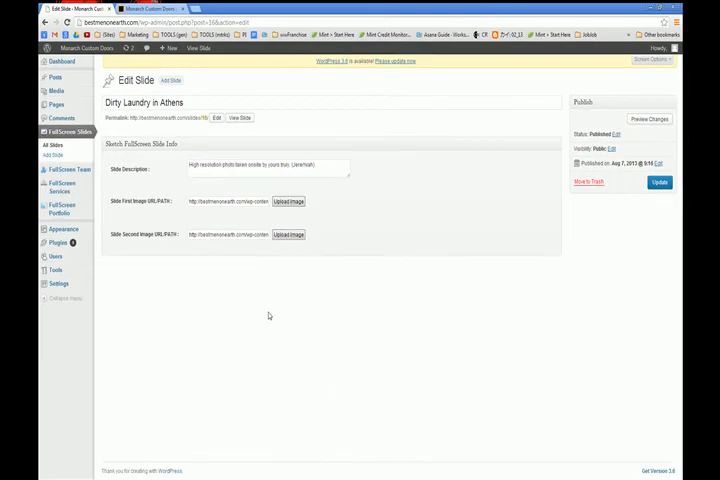